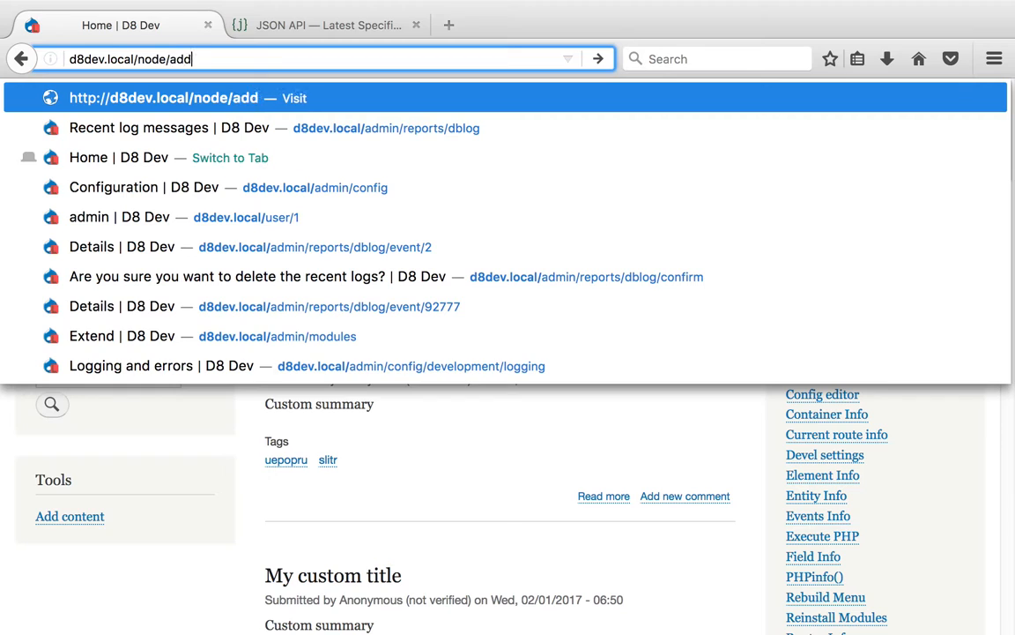
Step: Load d8dev.local/node/add/article in Firefox and scroll the empty Create Article form
type("art")
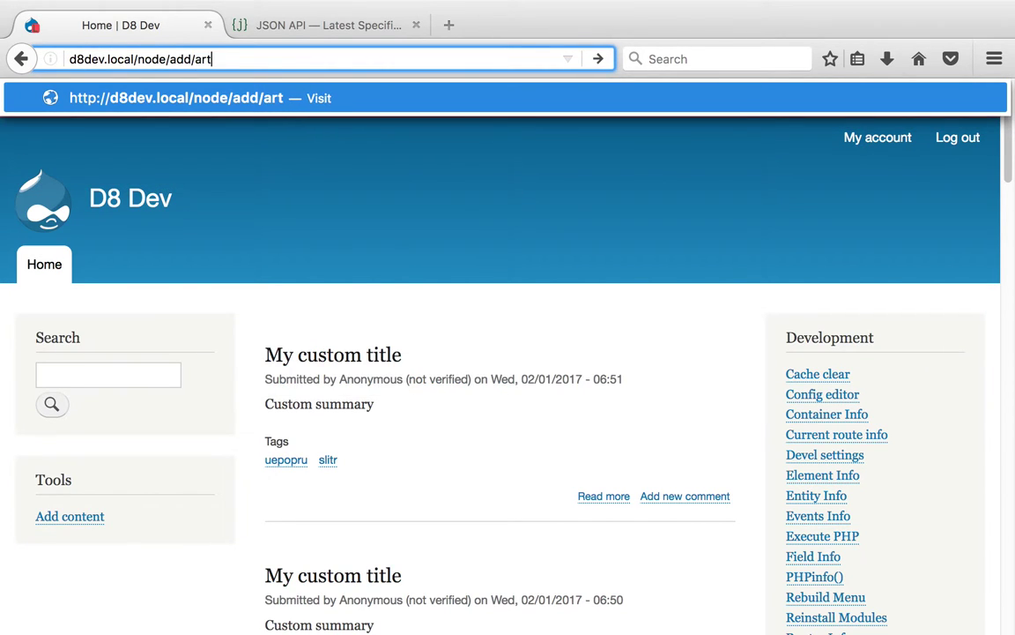
key("Return")
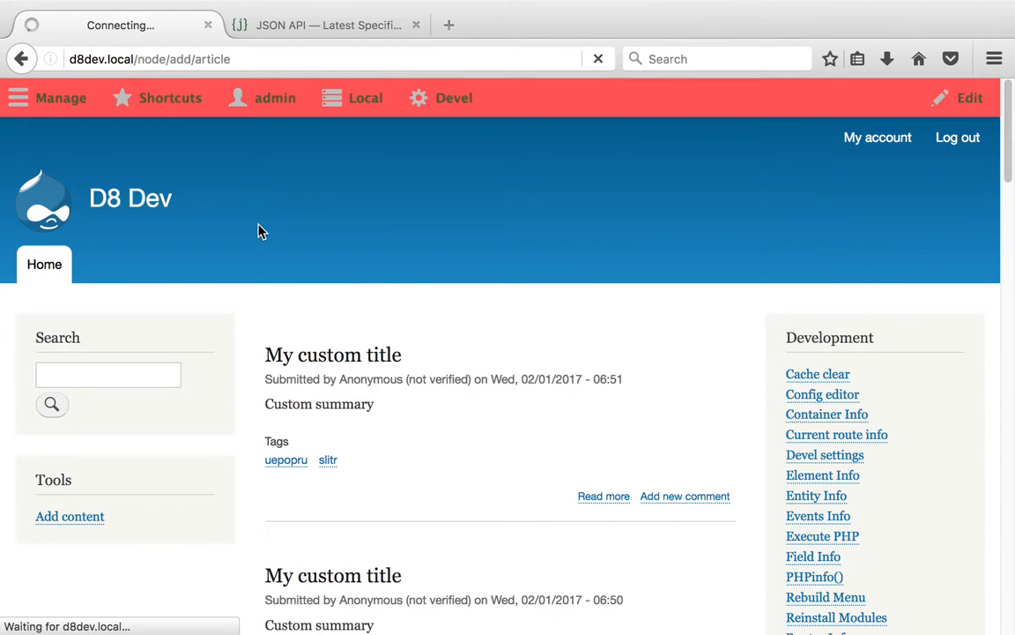
left_click(69, 515)
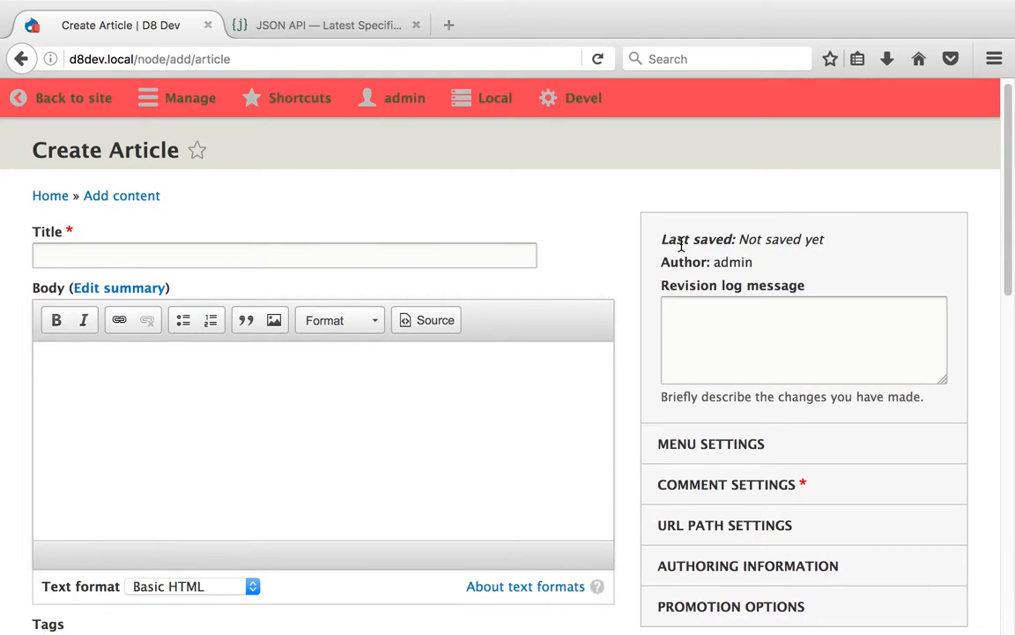
scroll("down", 3)
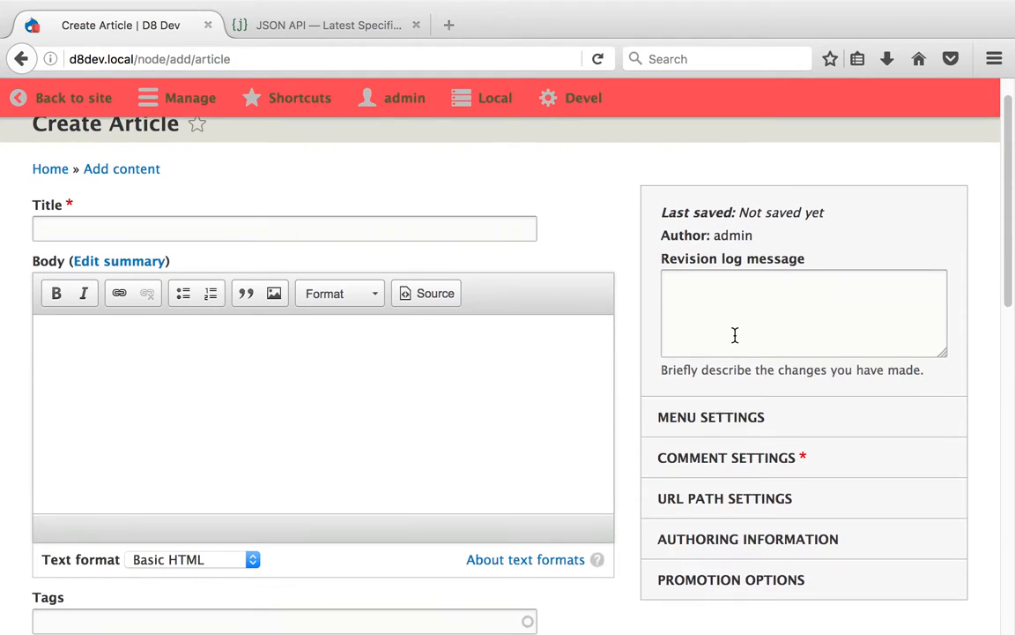
scroll("down", 3)
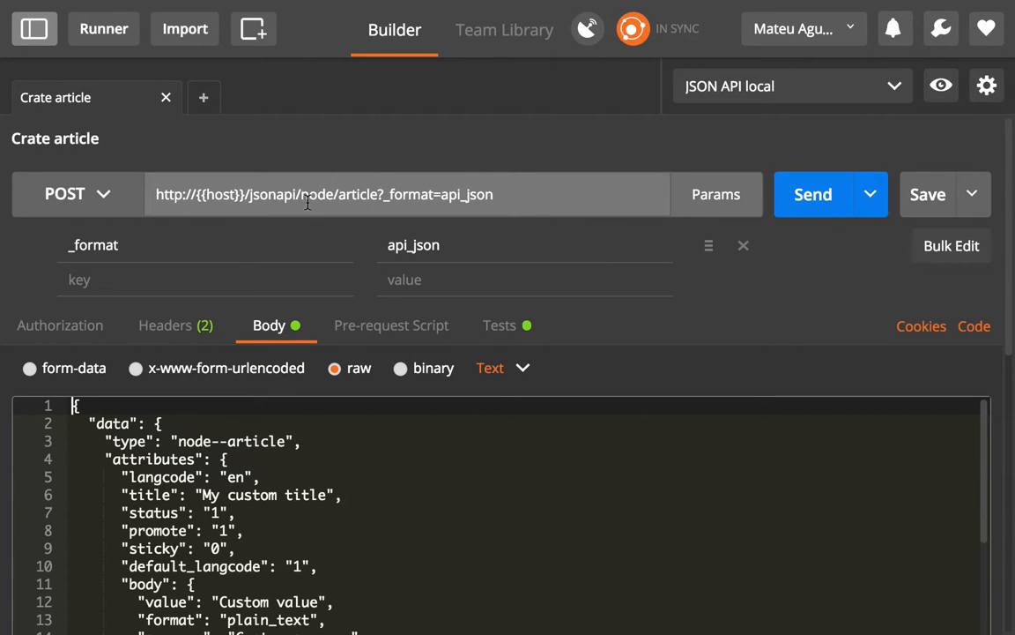
Step: Review the node/article POST URL and JSON body, then view the Content-Type and Authorization headers
double_click(357, 194)
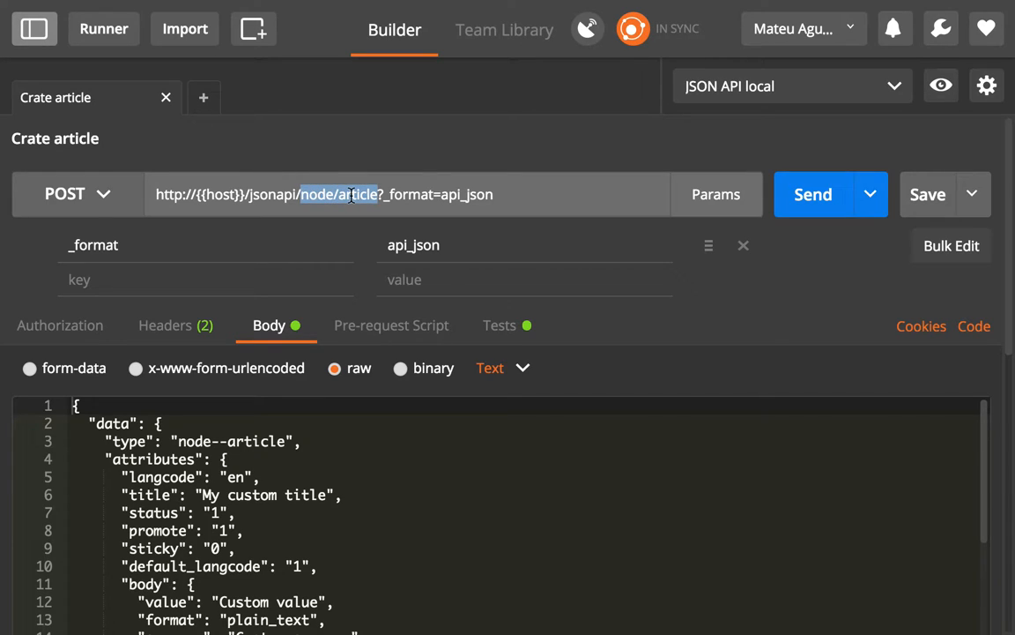
mouse_move(77, 201)
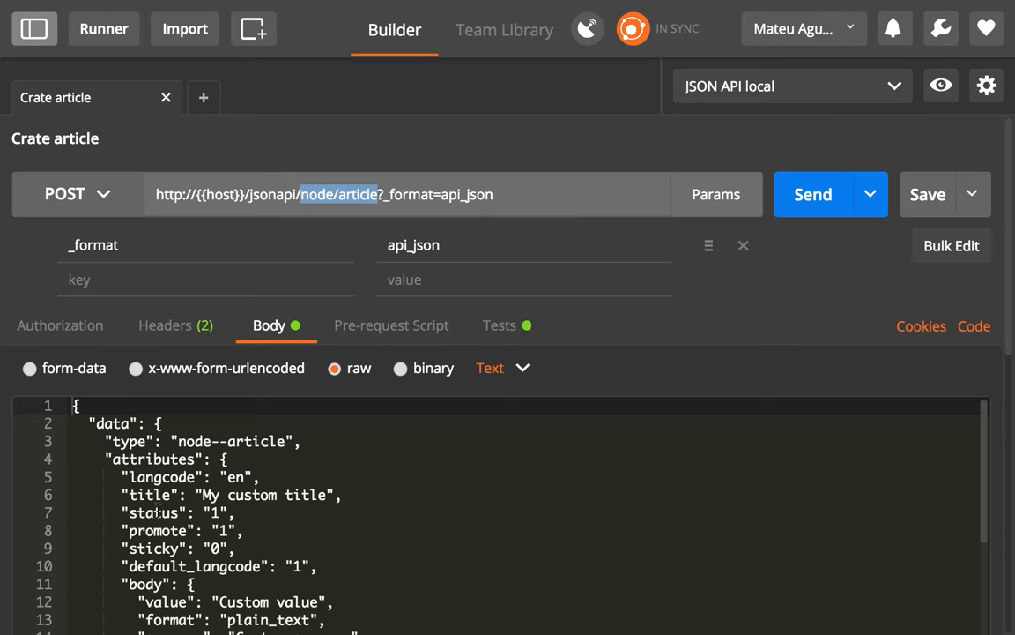
double_click(235, 477)
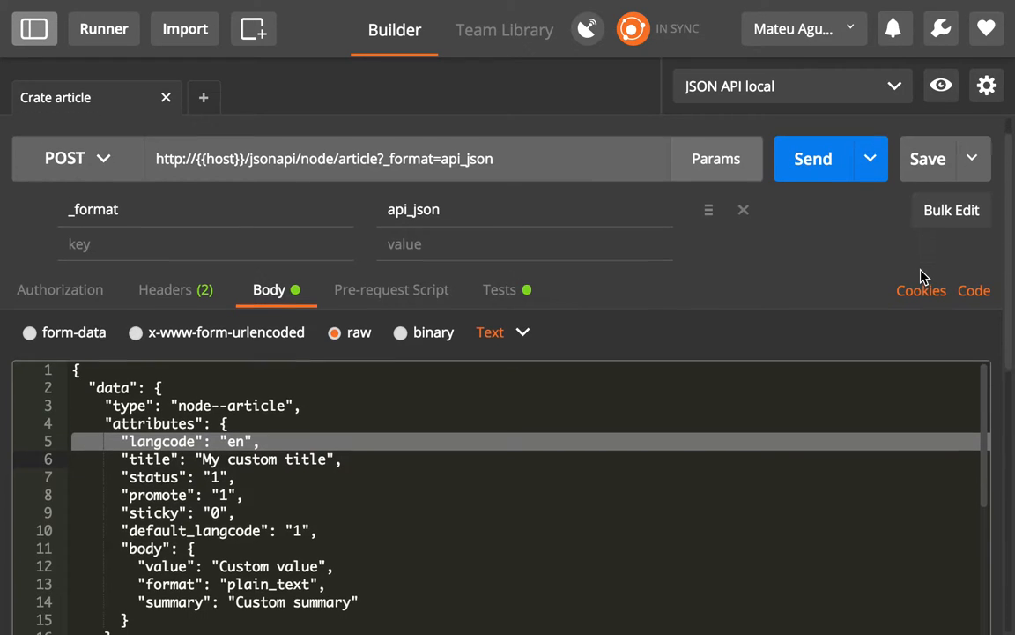
left_click(165, 289)
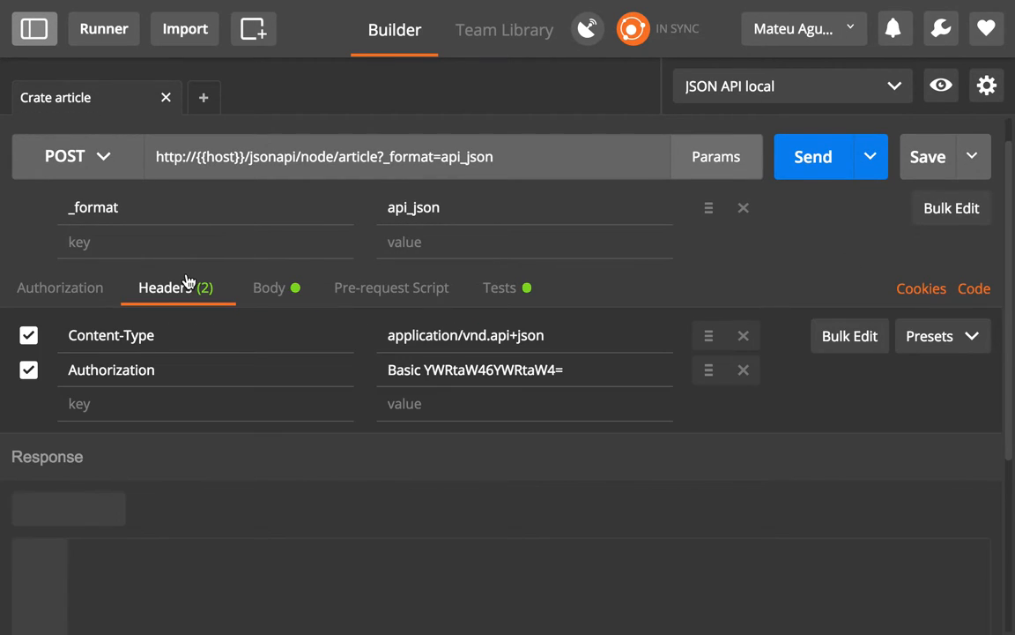
left_click(524, 335)
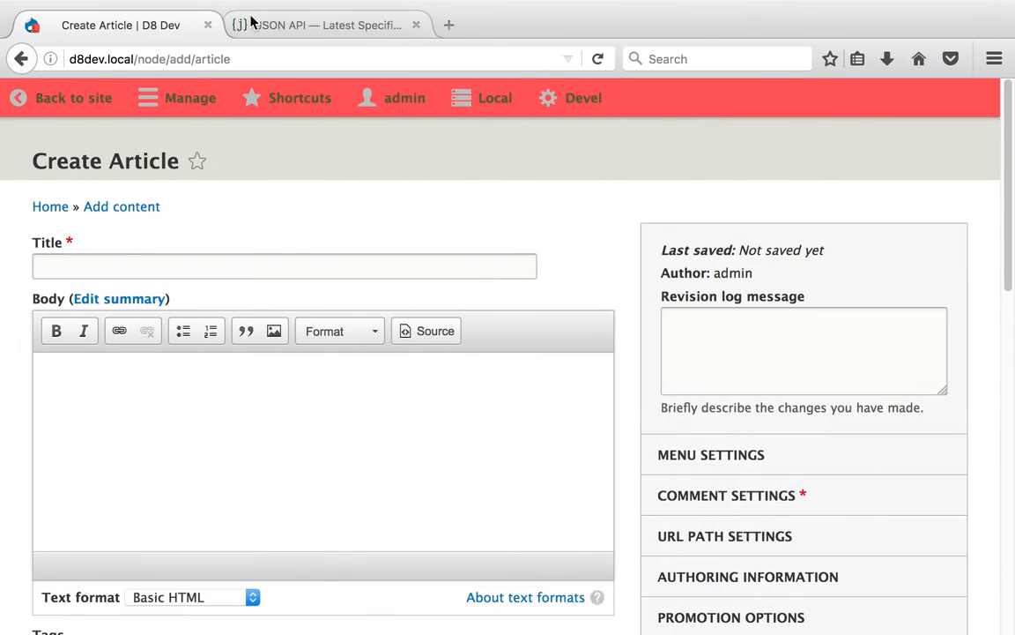
Step: Search the JSON API specification for application/vnd.api+json and step through the matches
left_click(326, 25)
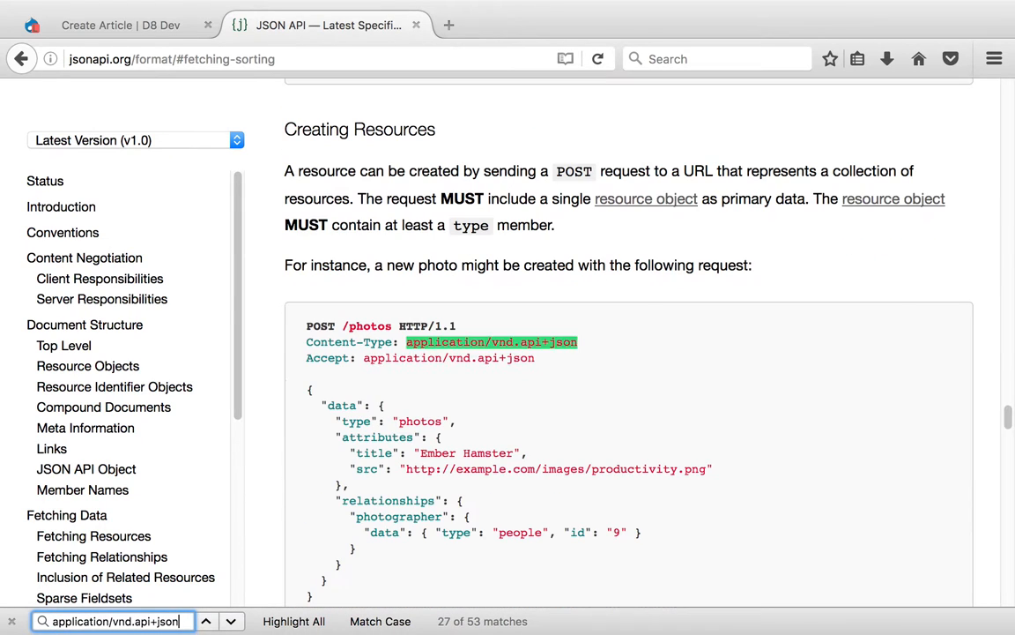
left_click(206, 620)
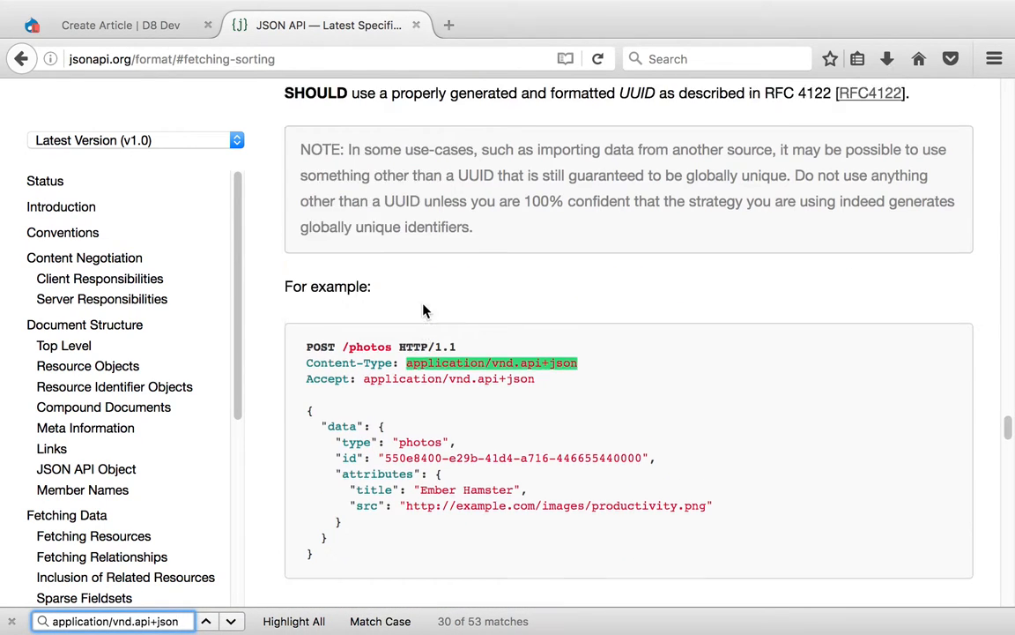
scroll("up", 3)
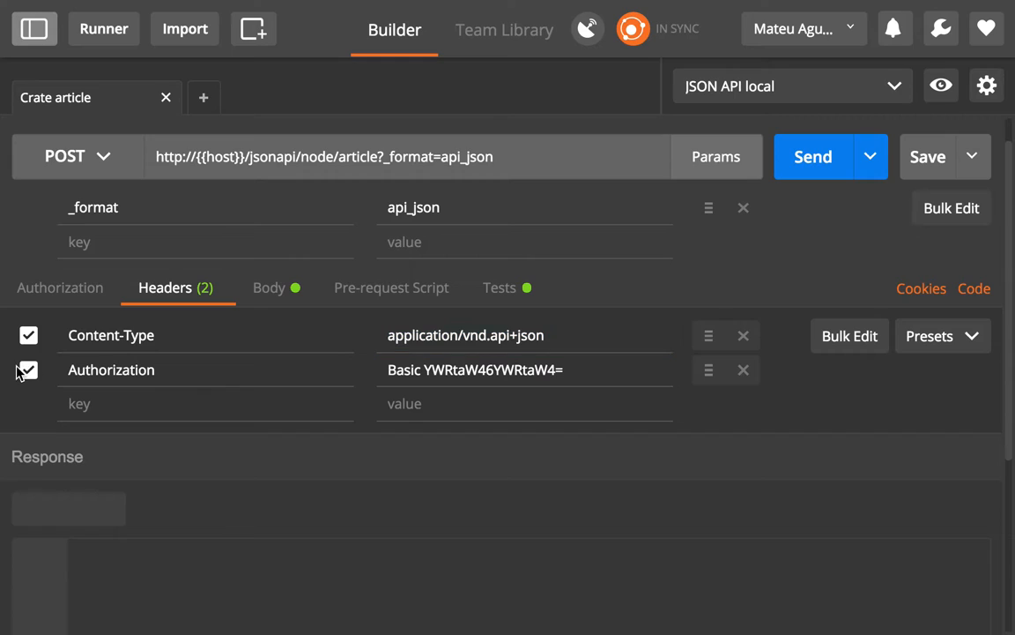
Step: Delete the Authorization header, leaving only Content-Type, and show the JSON body
left_click(28, 369)
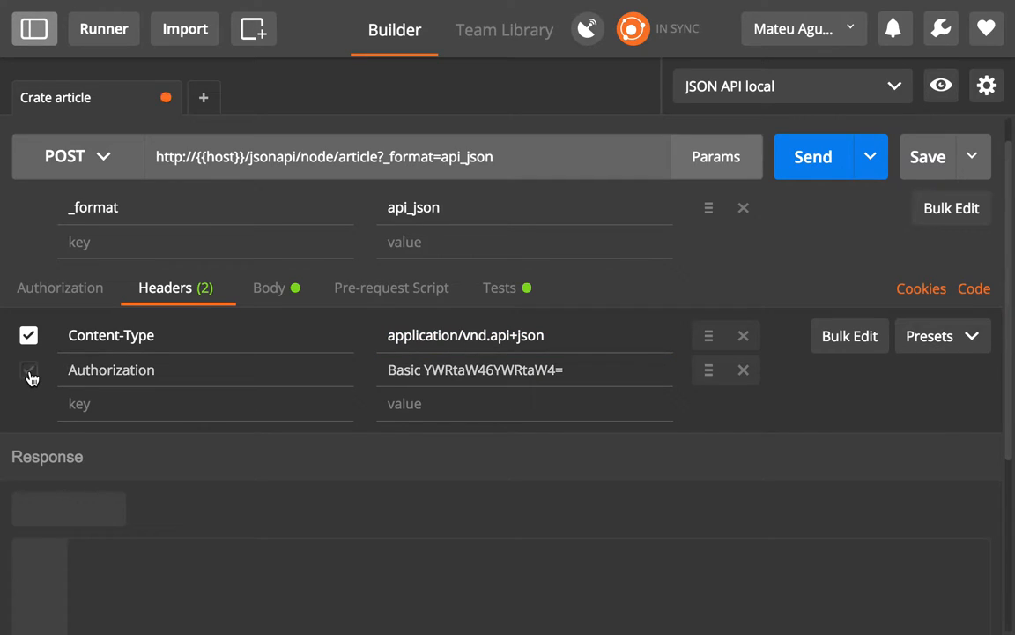
left_click(29, 369)
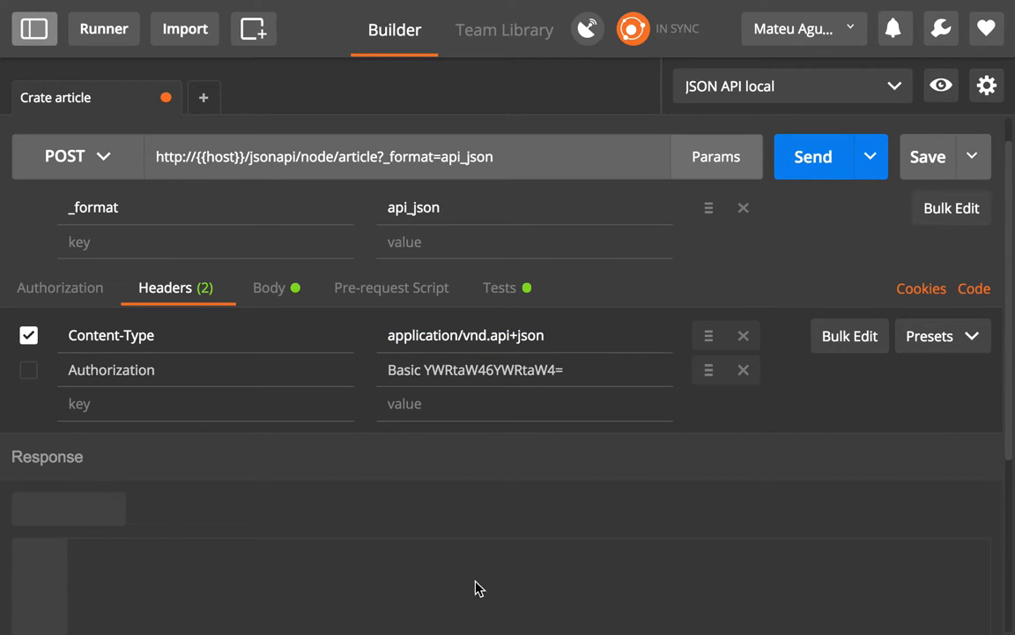
mouse_move(770, 426)
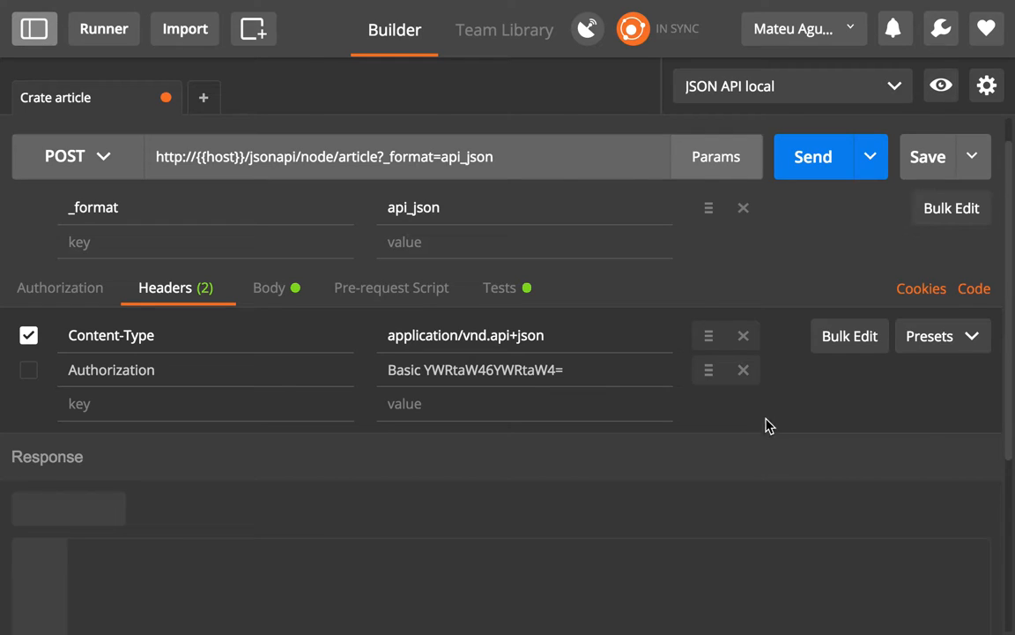
left_click(743, 369)
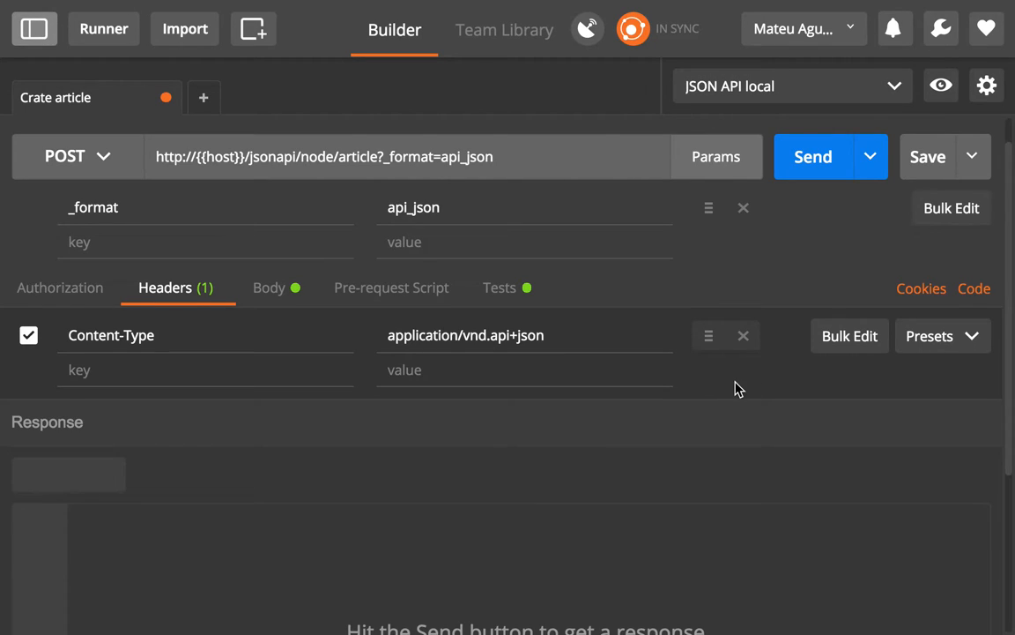
left_click(269, 288)
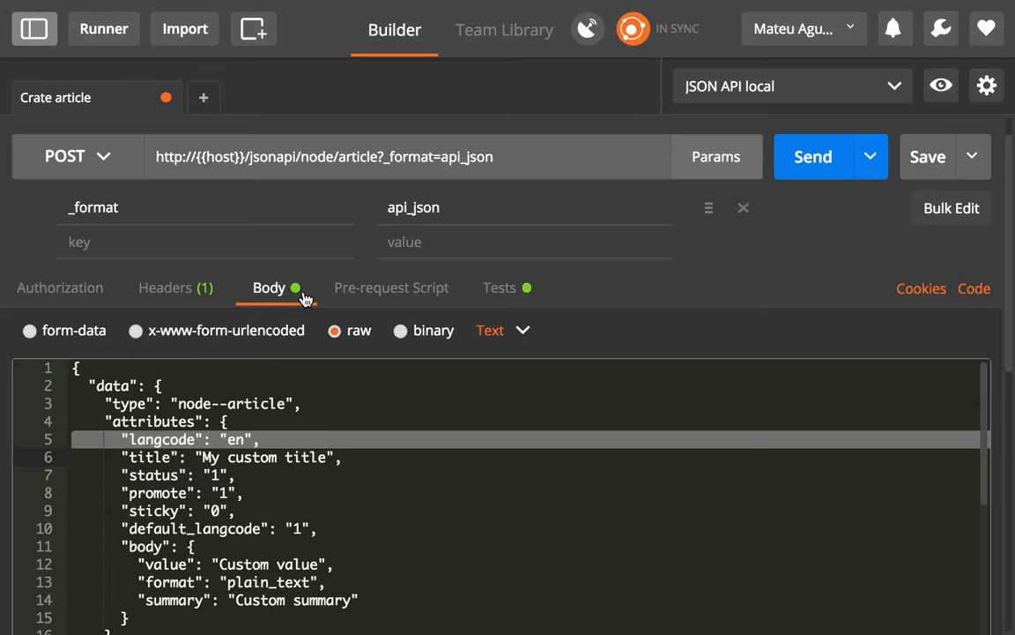
left_click(221, 439)
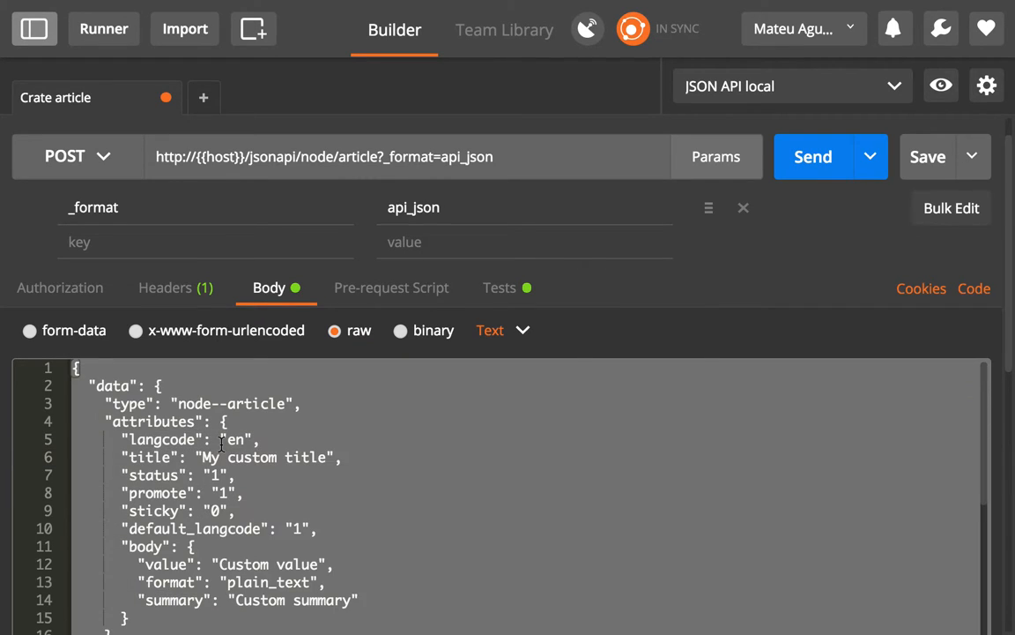
mouse_move(361, 269)
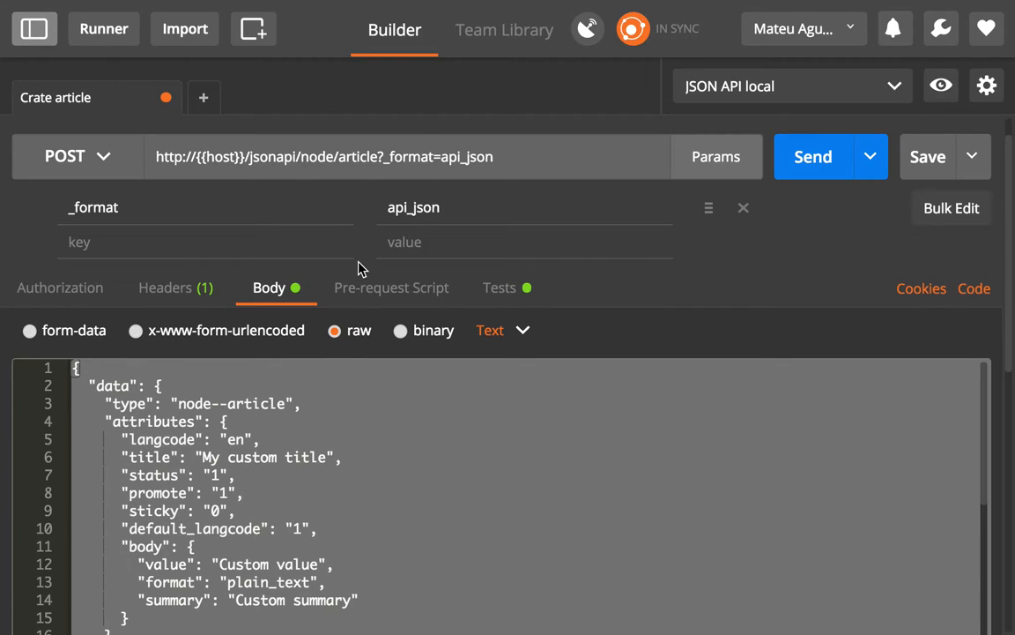
mouse_move(679, 306)
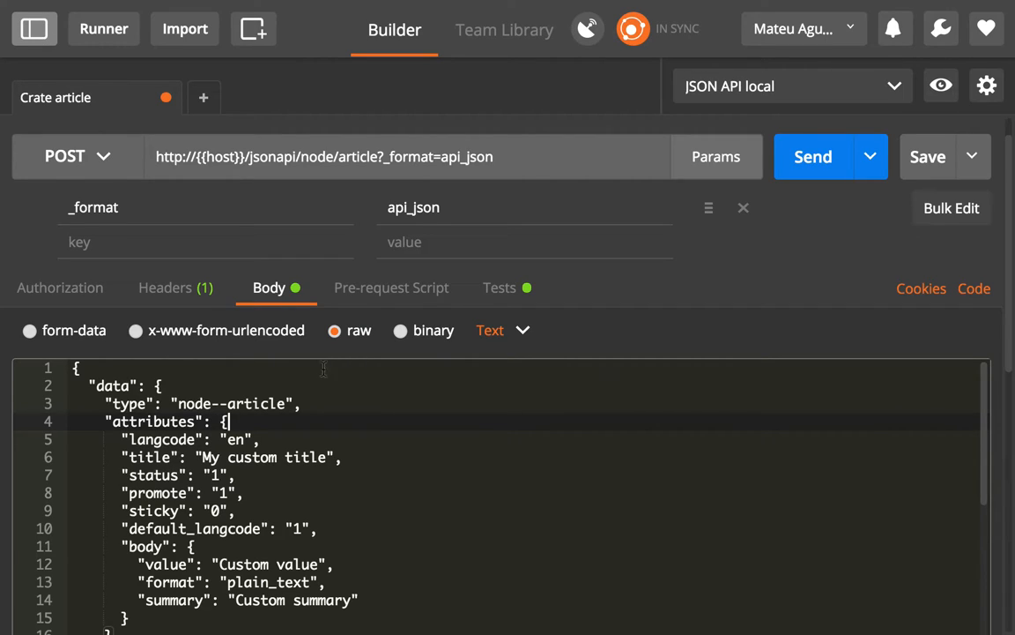
Step: Generate a Basic Auth Authorization header from the request's credentials
left_click(60, 288)
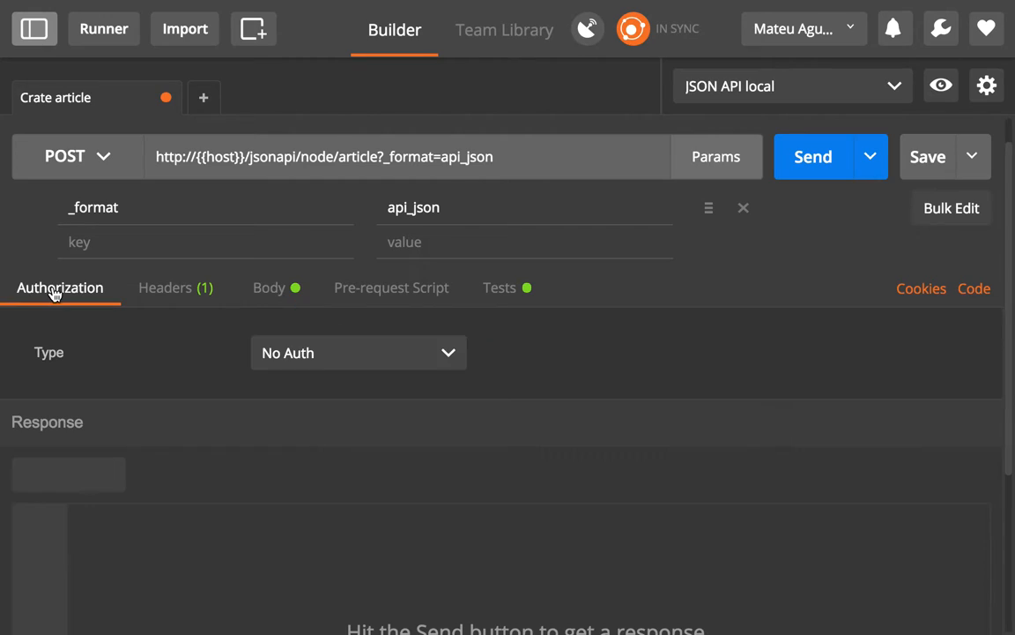
left_click(358, 353)
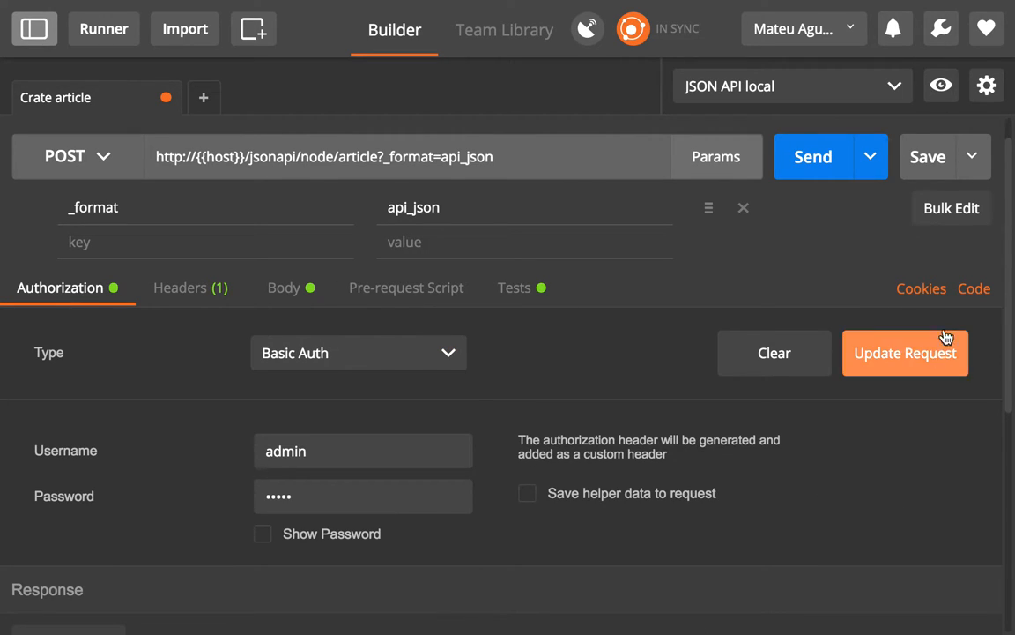
left_click(905, 352)
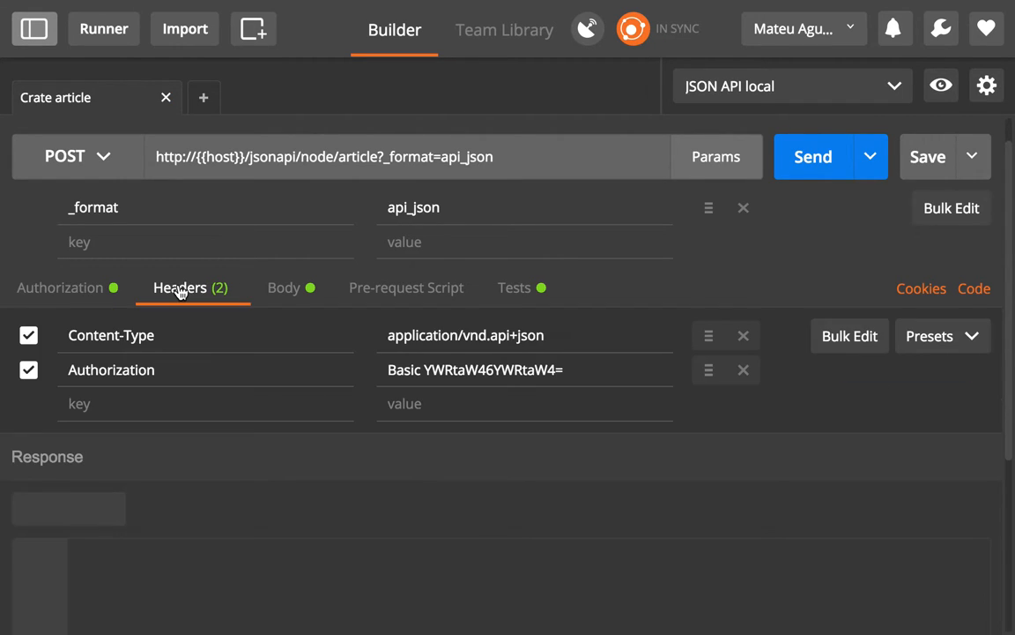
double_click(494, 370)
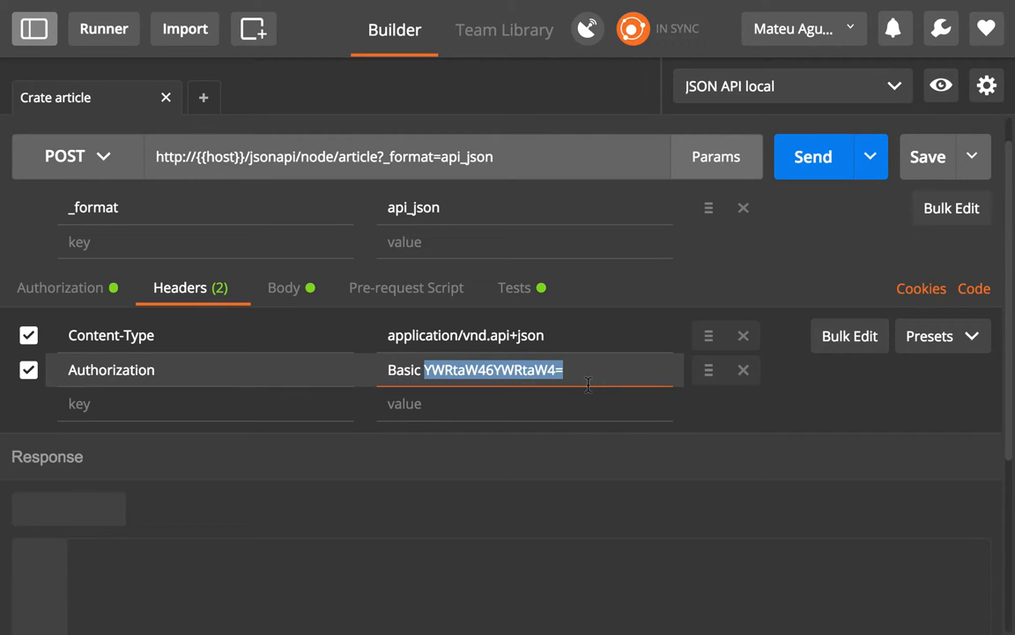
mouse_move(366, 311)
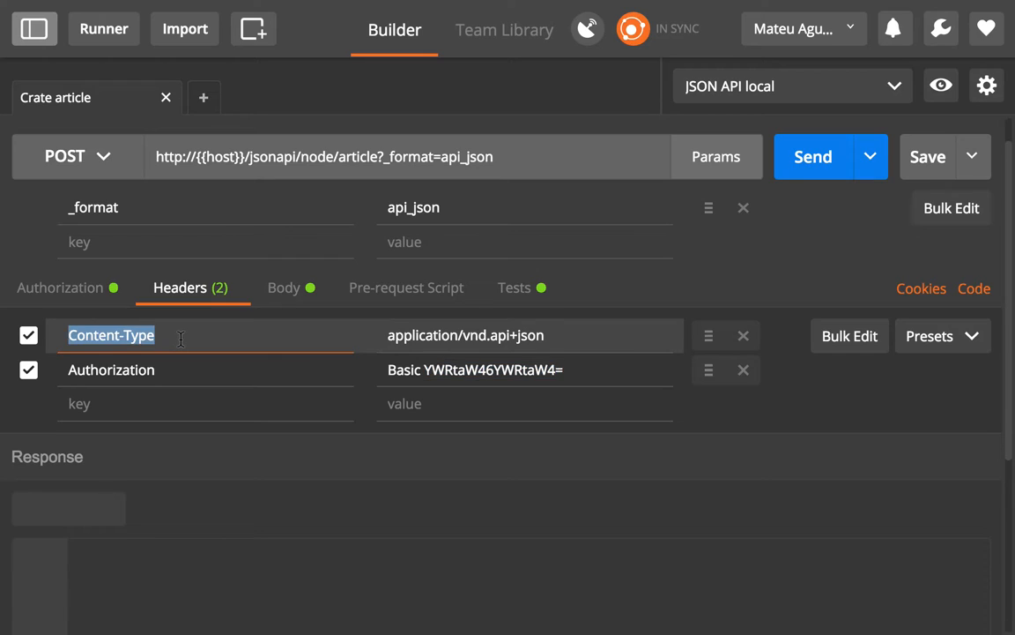
Step: Inspect the Content-Type and Authorization header values, then return to the JSON body
double_click(465, 335)
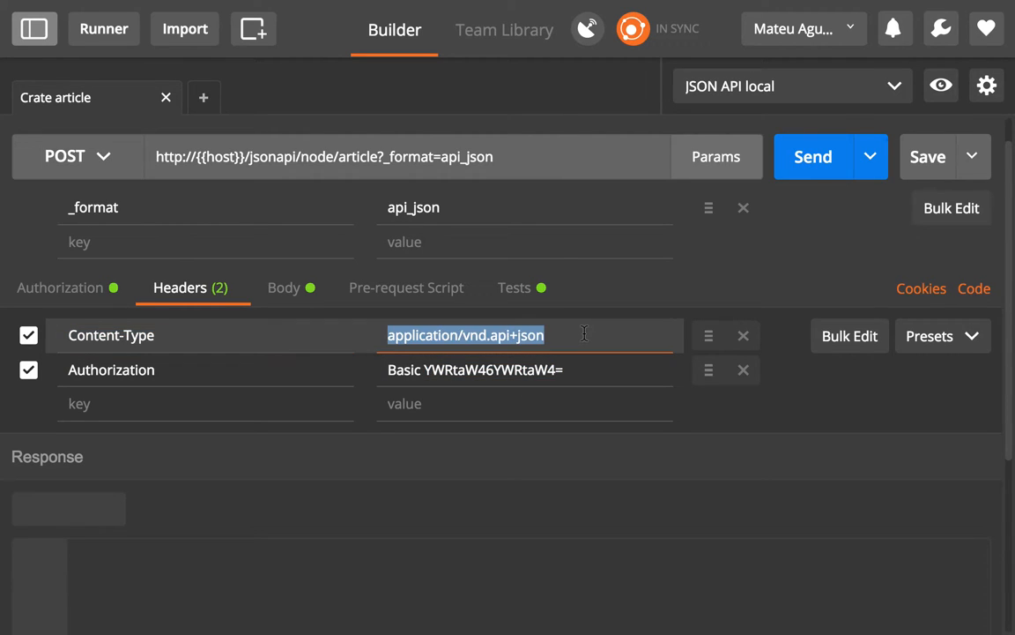
left_click(284, 287)
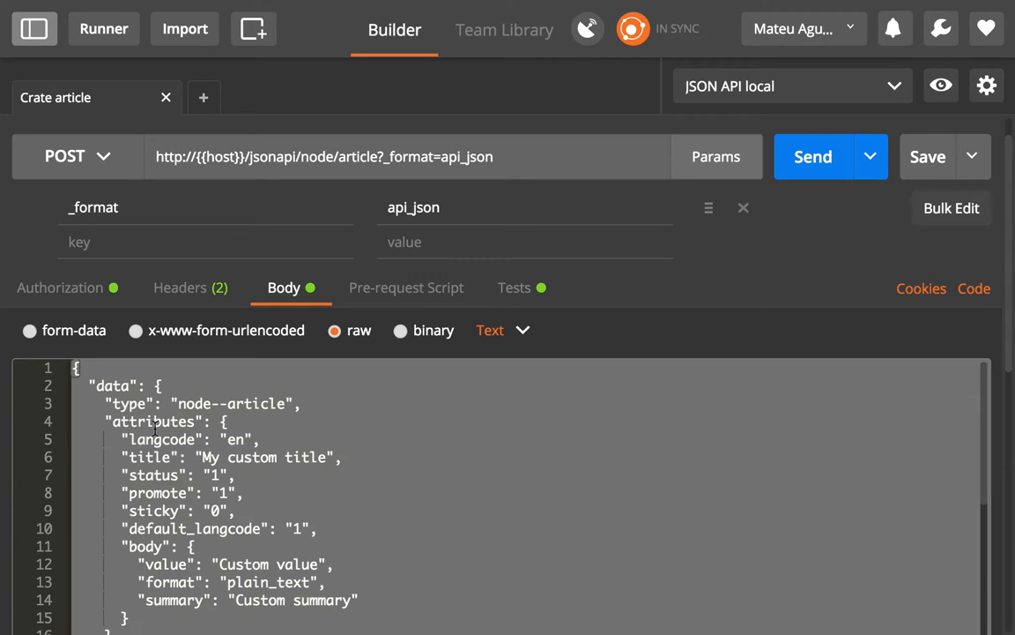
left_click(180, 287)
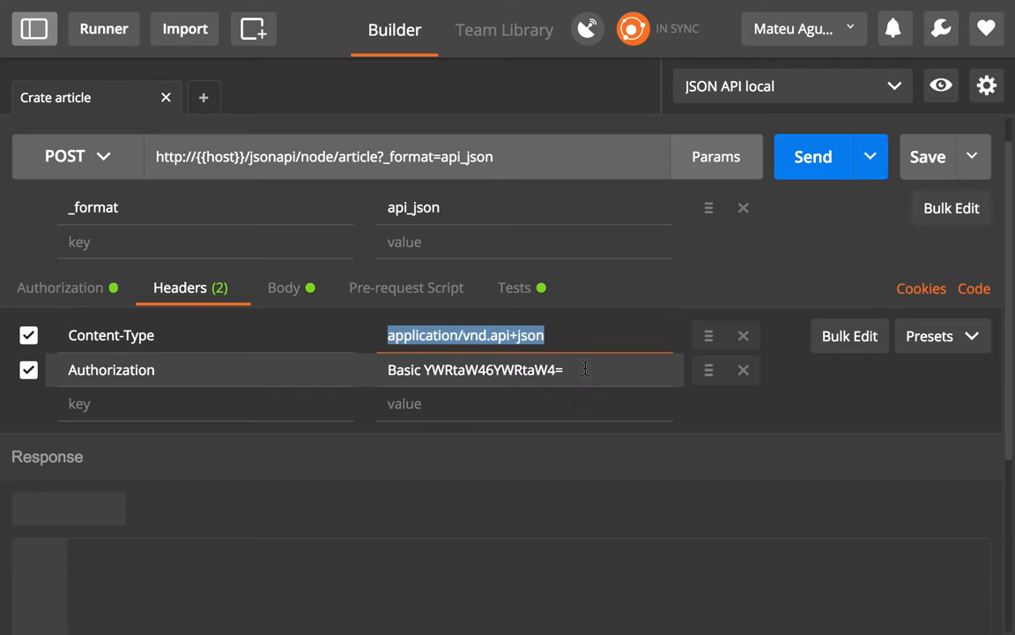
triple_click(474, 370)
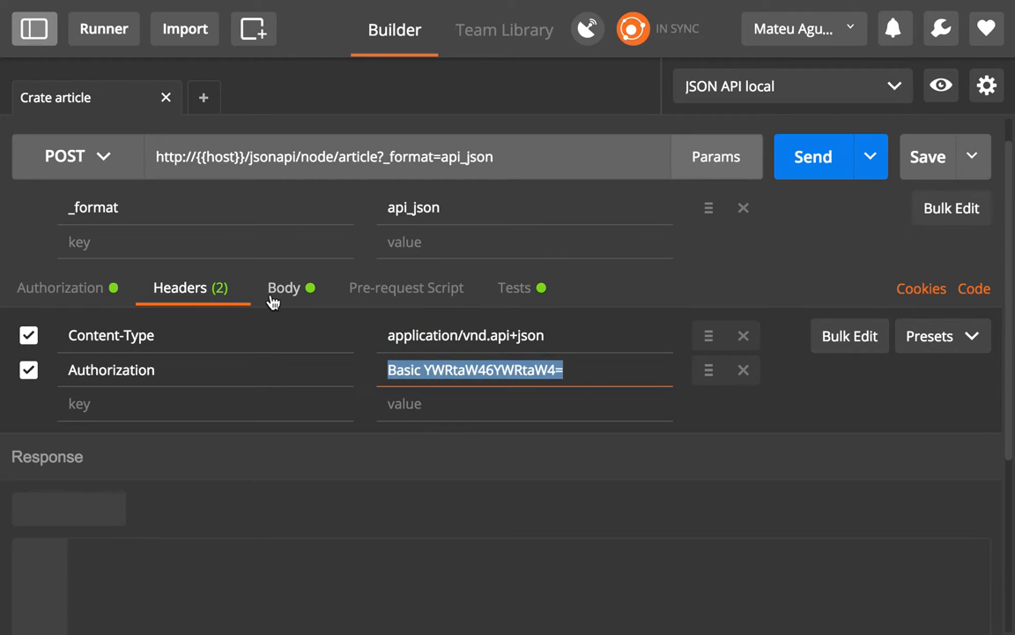
left_click(284, 287)
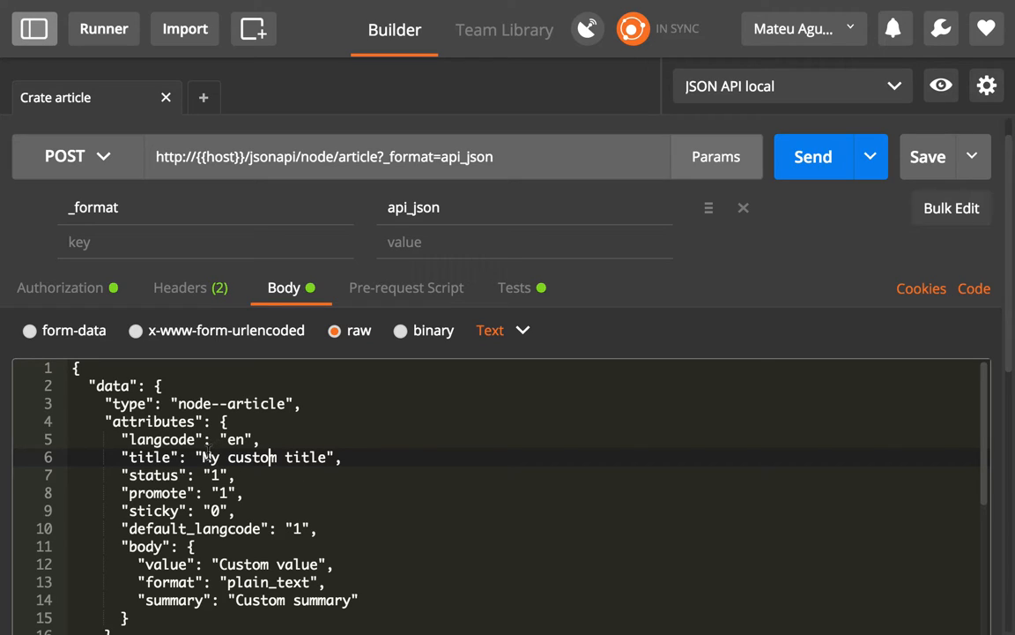
Step: Change the article title to "My article for the videos!"
double_click(264, 458)
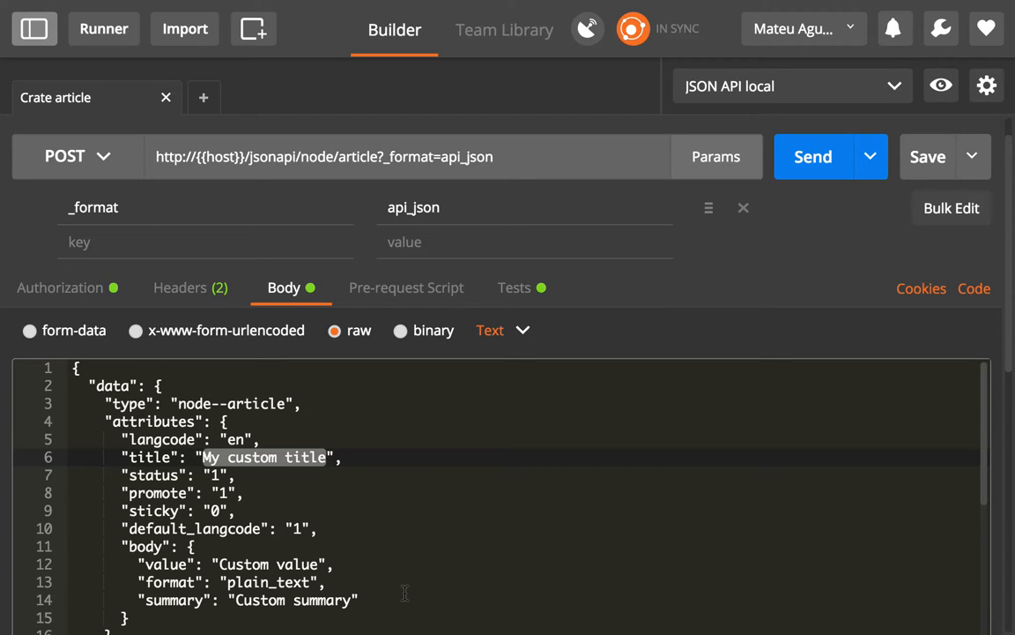
key("Backspace")
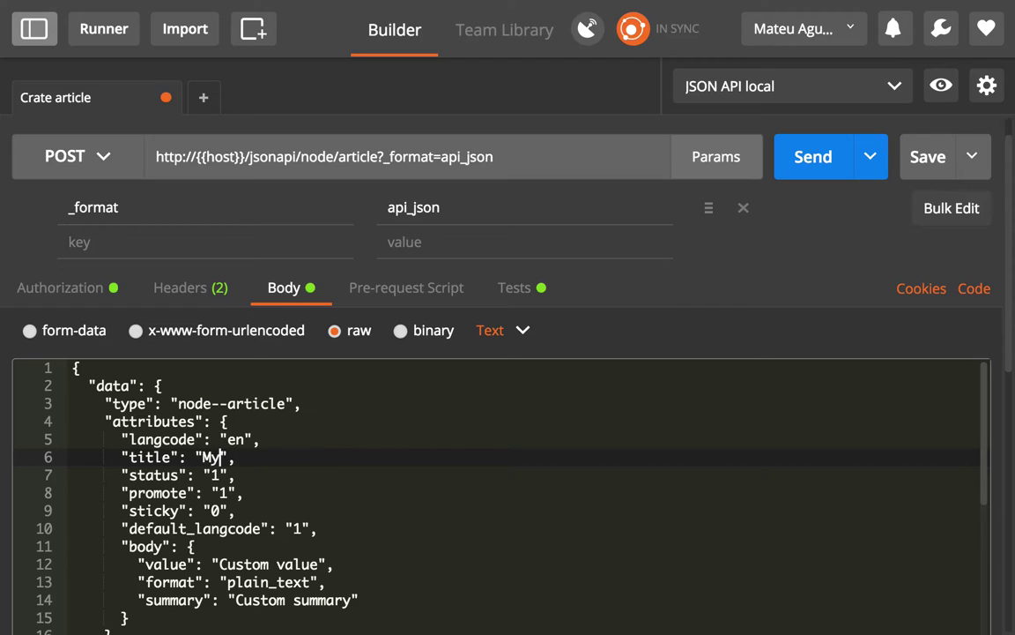
type("article")
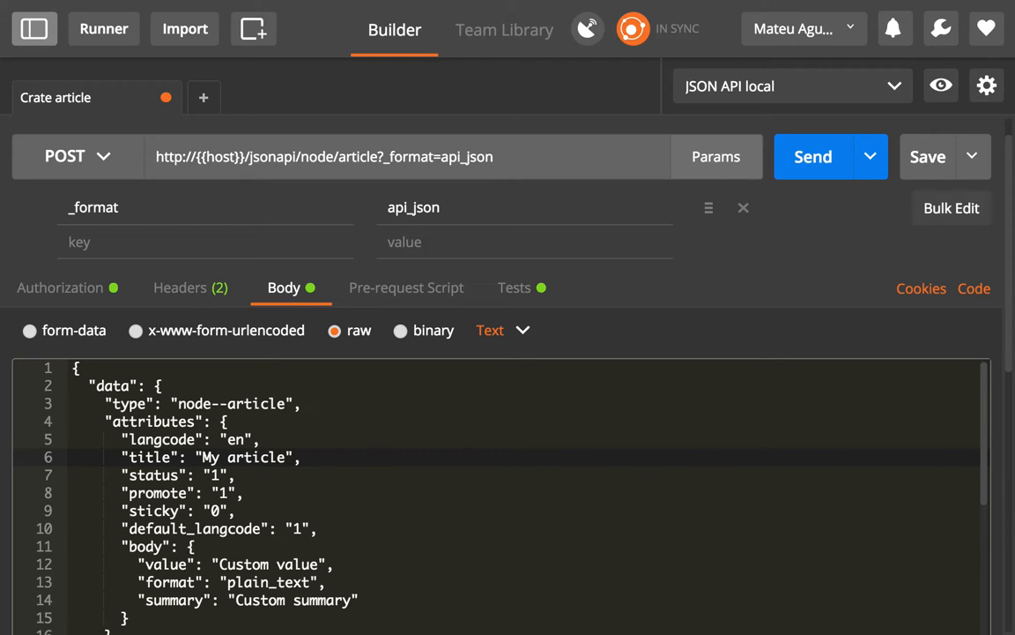
type("fro")
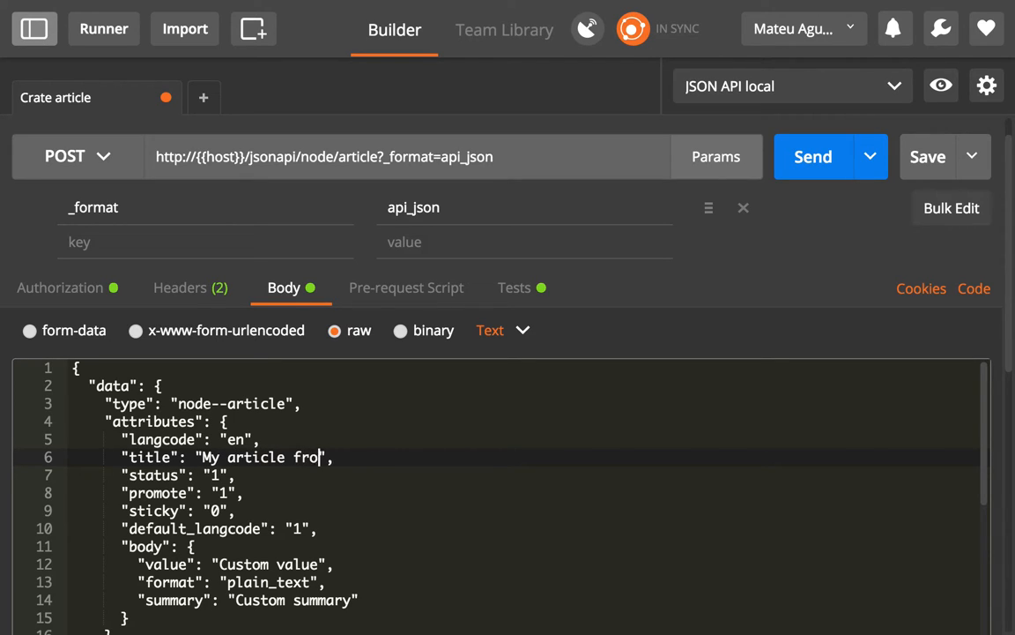
type("or the")
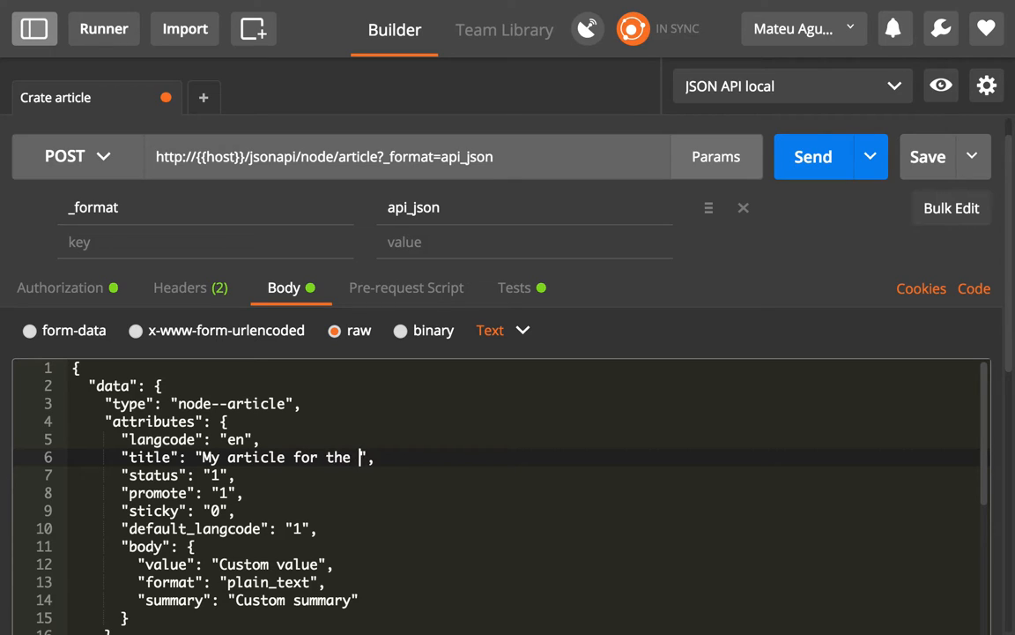
type("videos!")
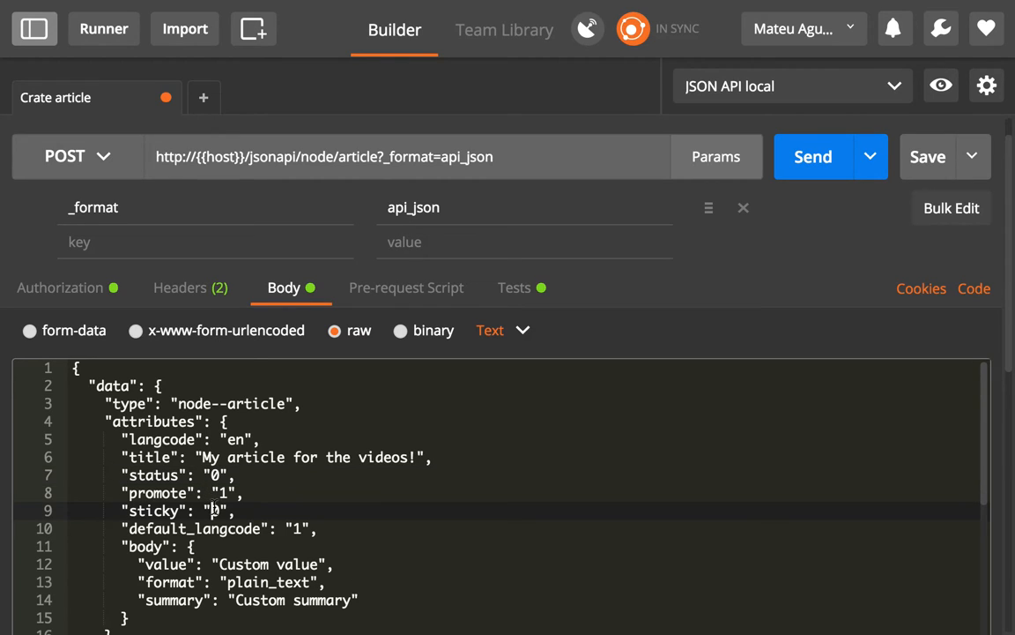
Step: Replace the body value with "Hello this is a neat article from a POST request."
scroll("down", 3)
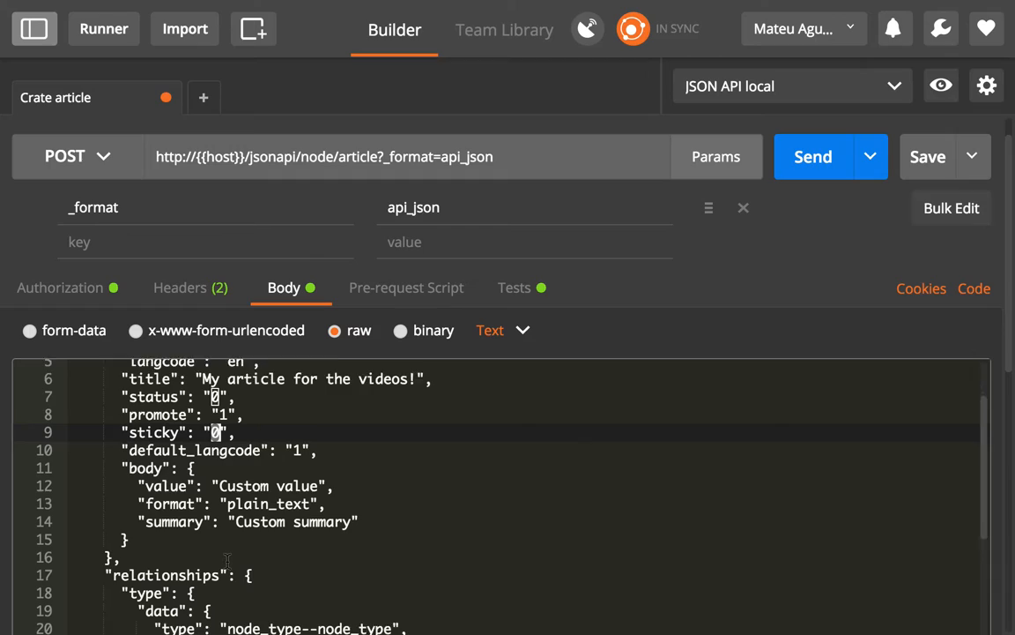
scroll("down", 3)
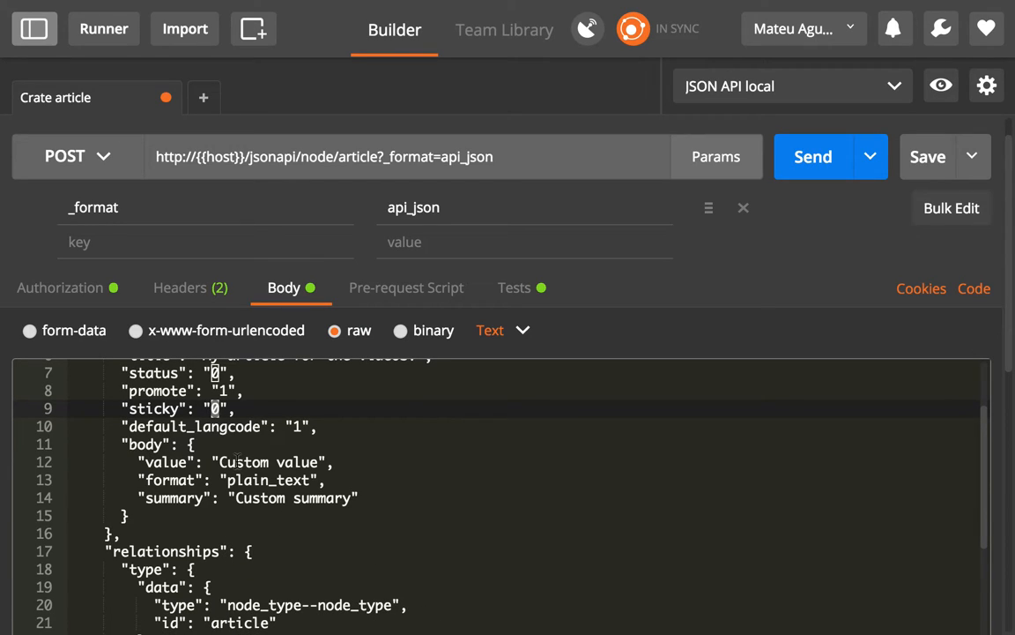
double_click(268, 462)
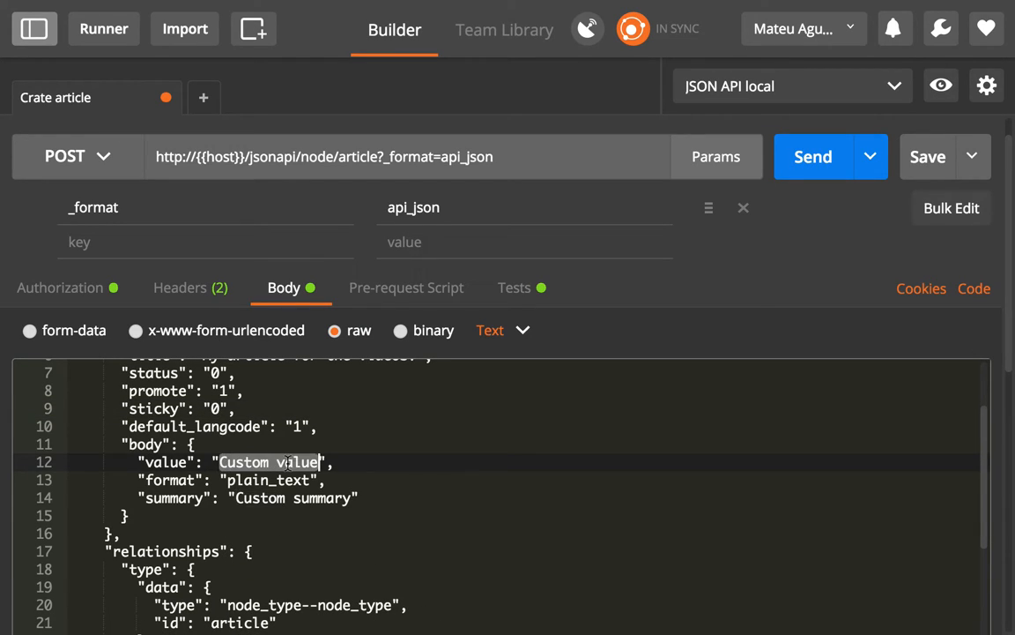
type("Hello th")
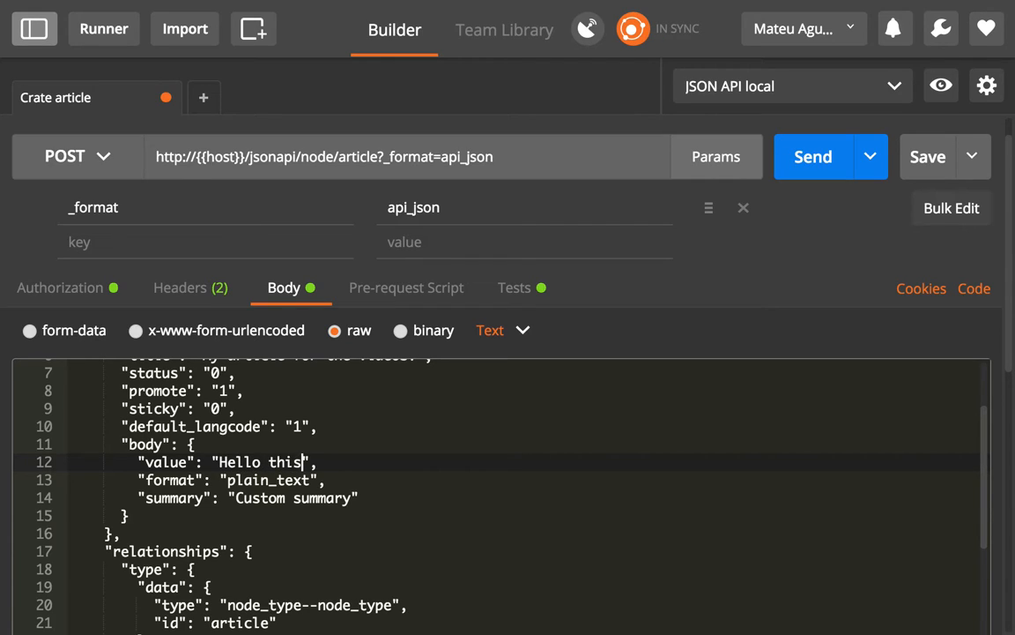
type("is a neat")
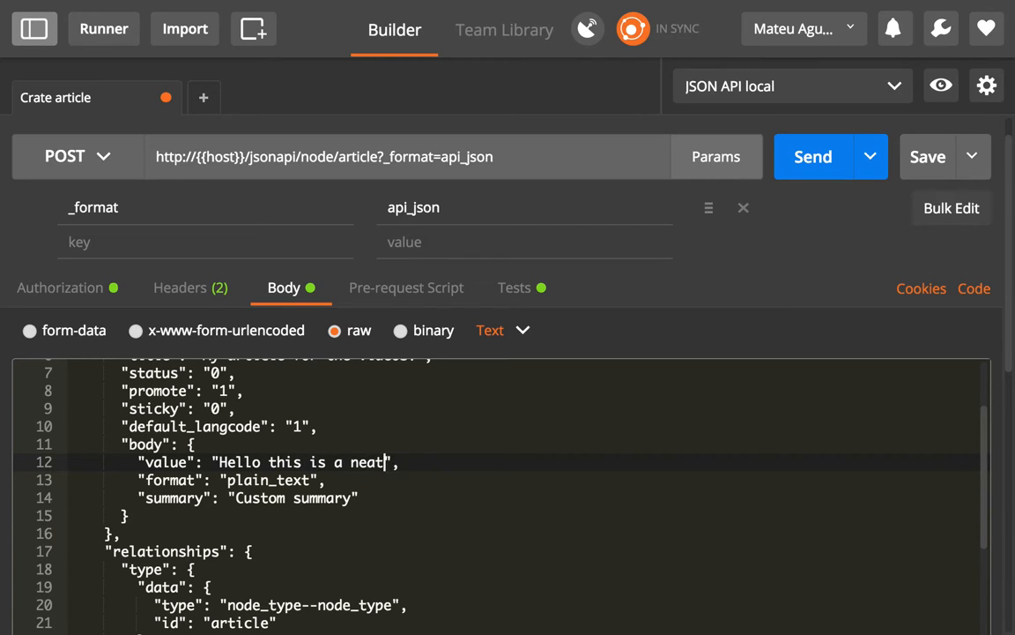
type("article")
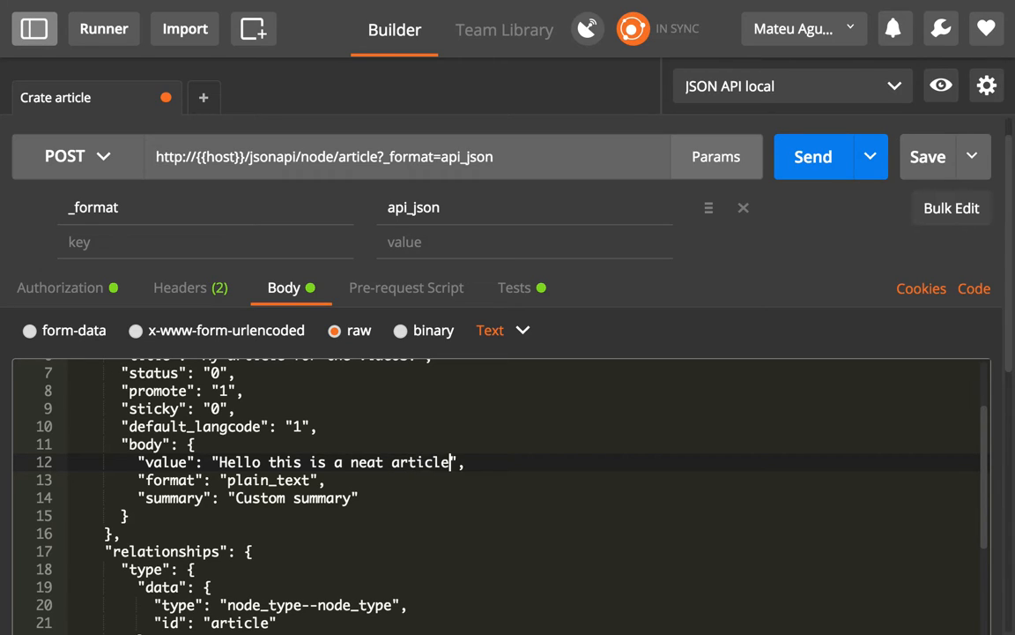
type("from a")
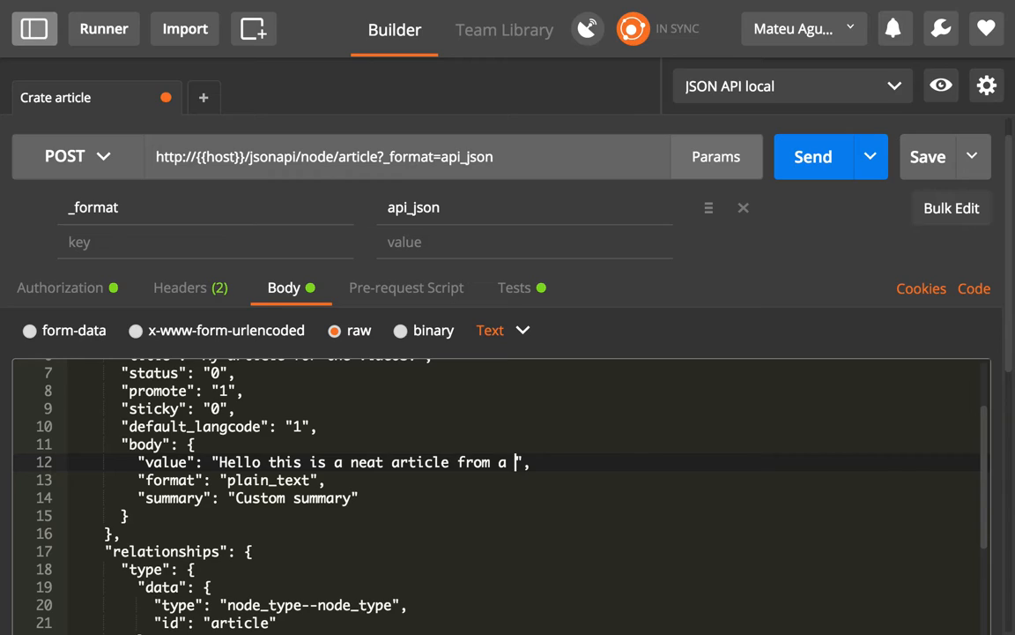
type("POST reque")
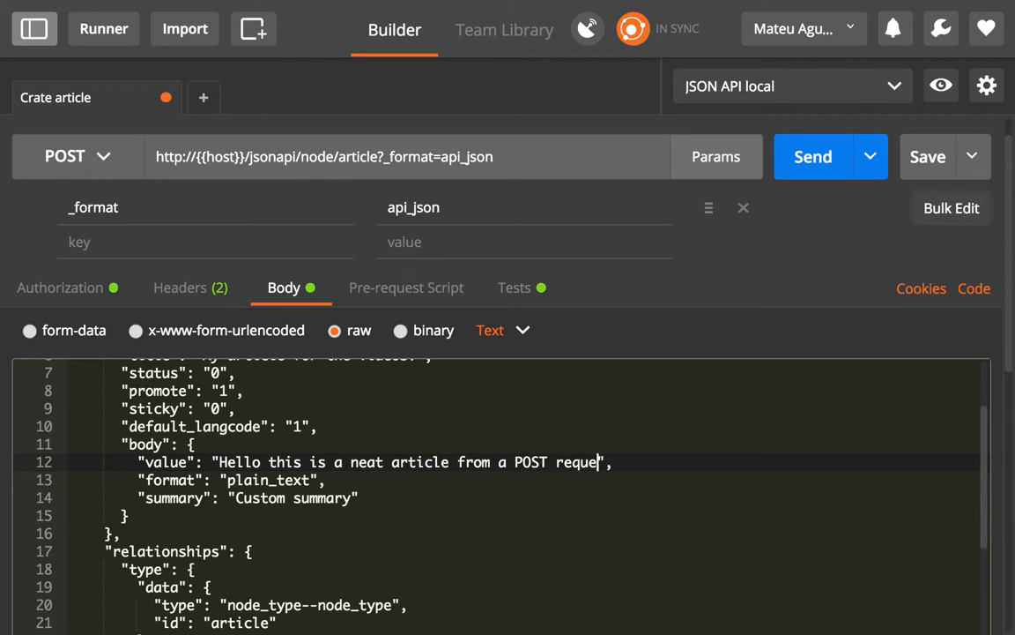
type("st.")
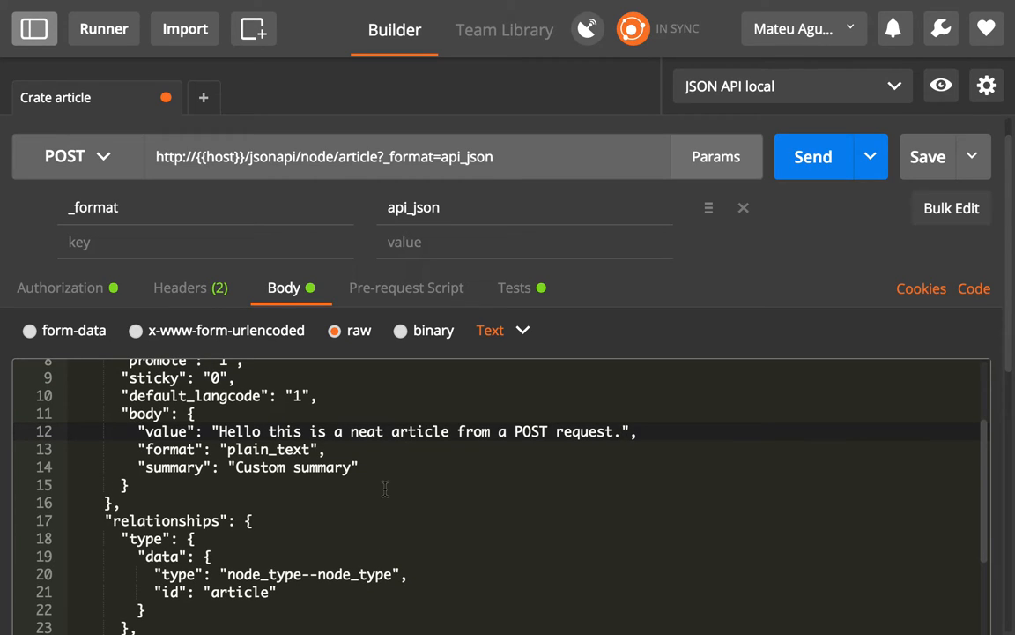
scroll("down", 3)
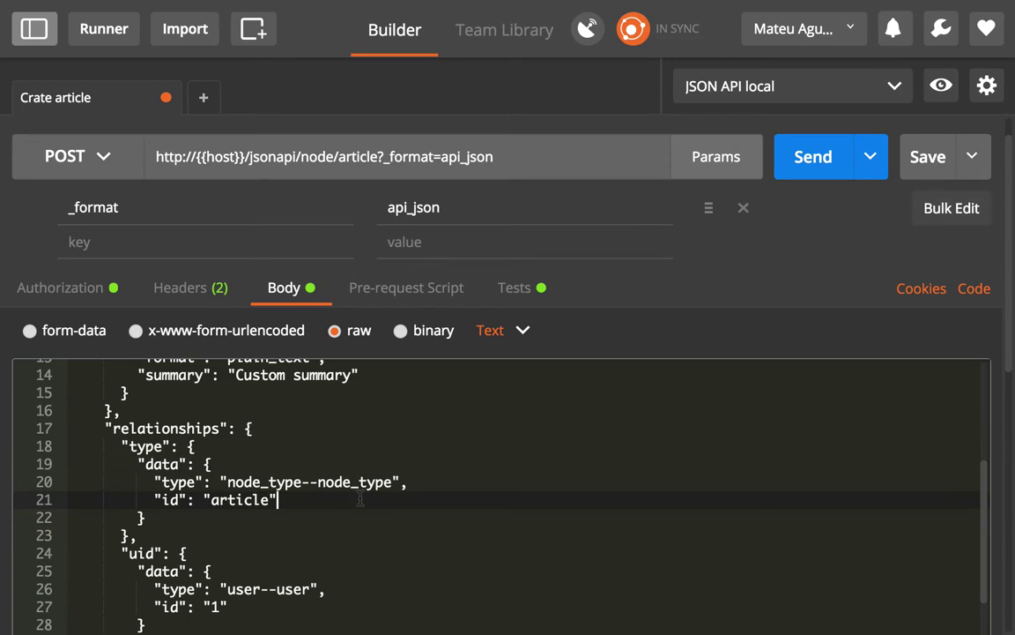
scroll("down", 3)
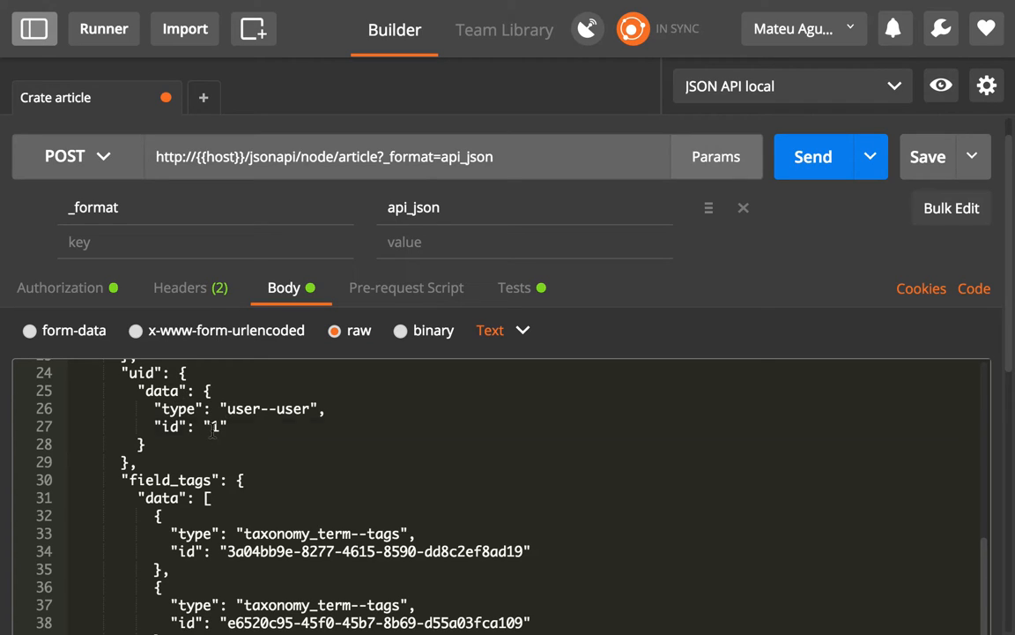
left_click(214, 426)
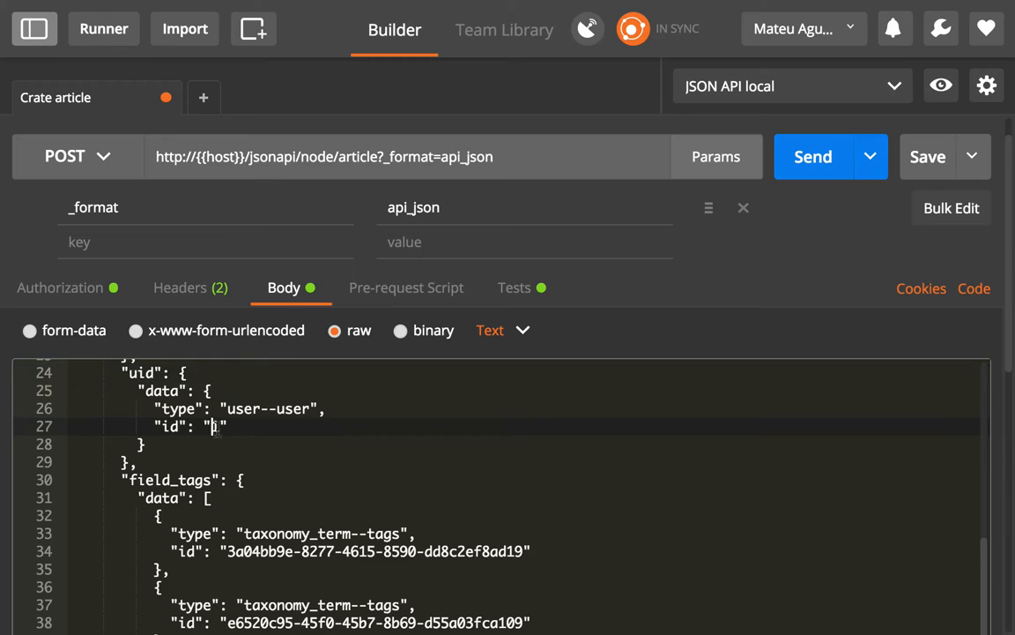
scroll("down", 3)
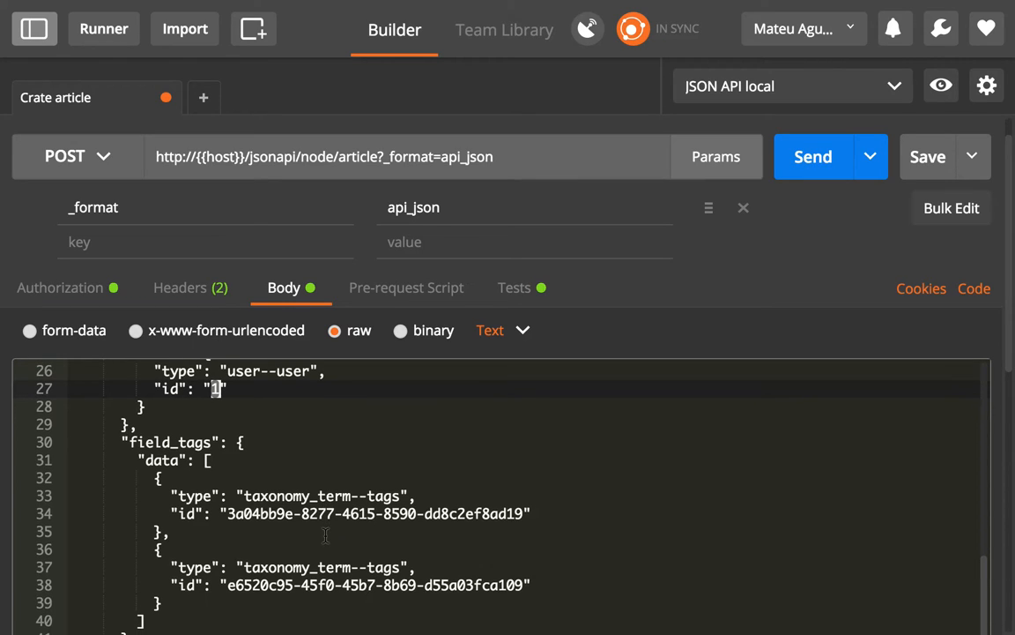
double_click(375, 513)
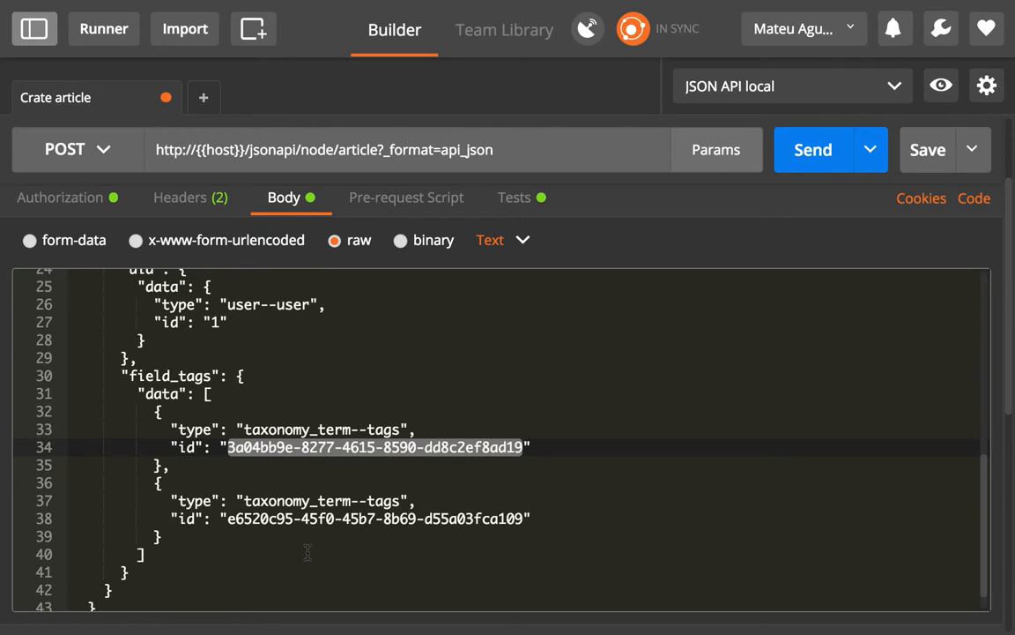
left_click(385, 149)
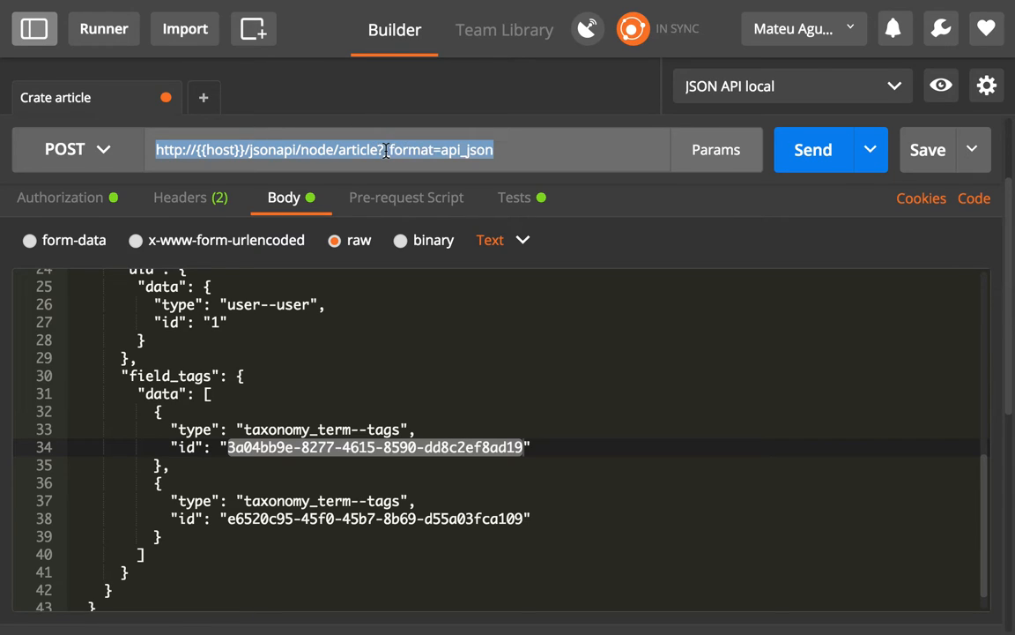
left_click(204, 97)
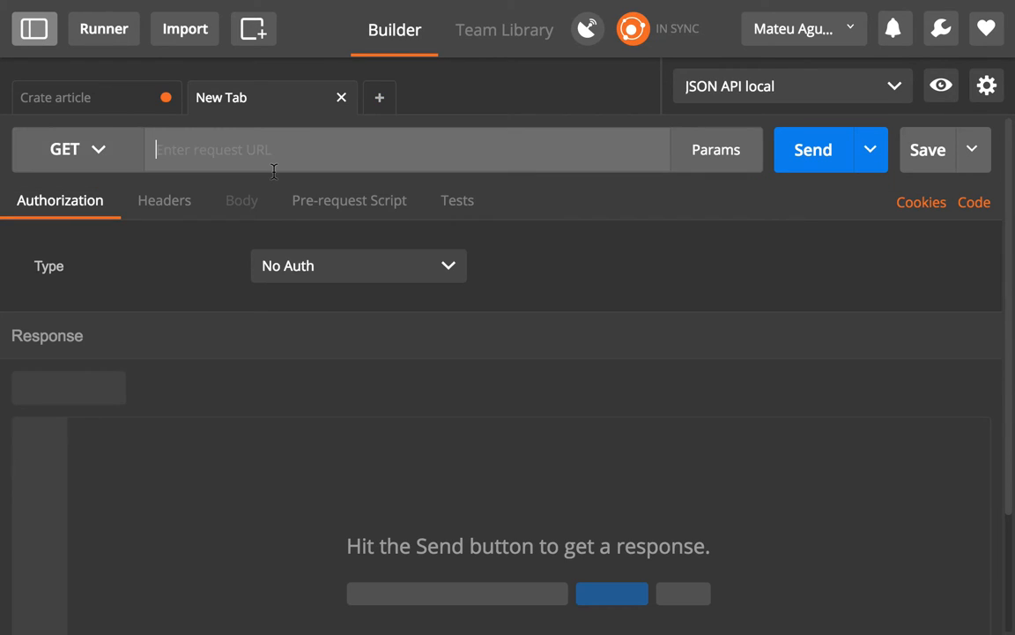
type("http://{{host}}/jsonapi/node/article?_format=api_json")
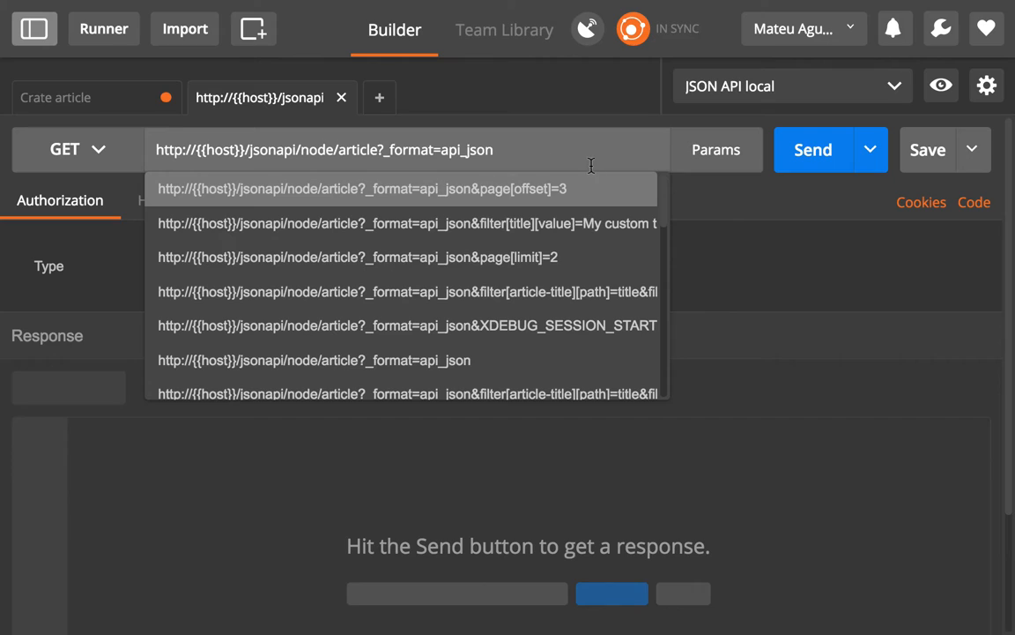
left_click(715, 149)
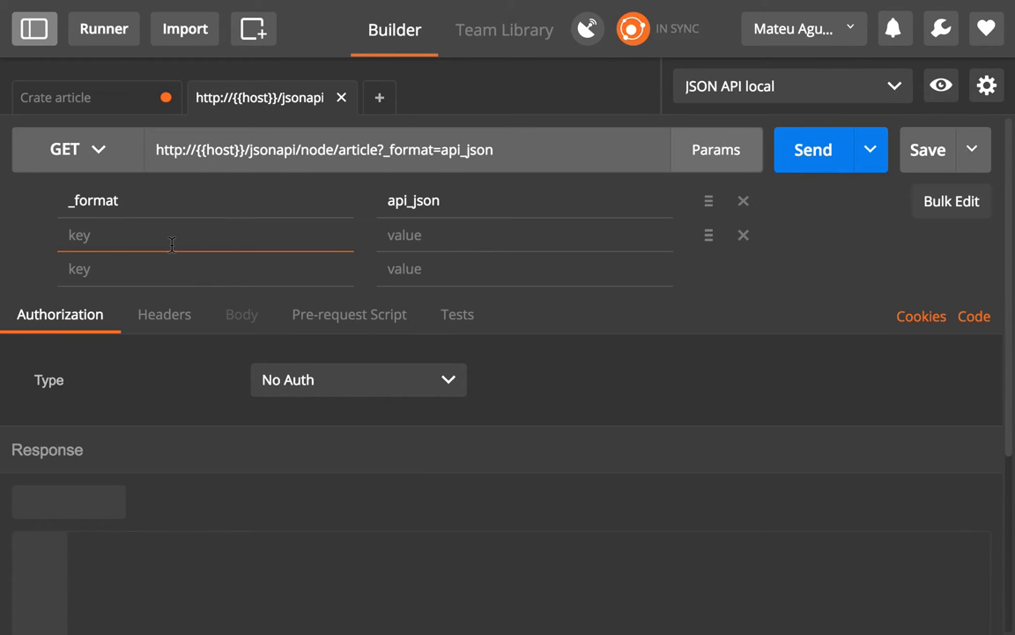
type("page[limit")
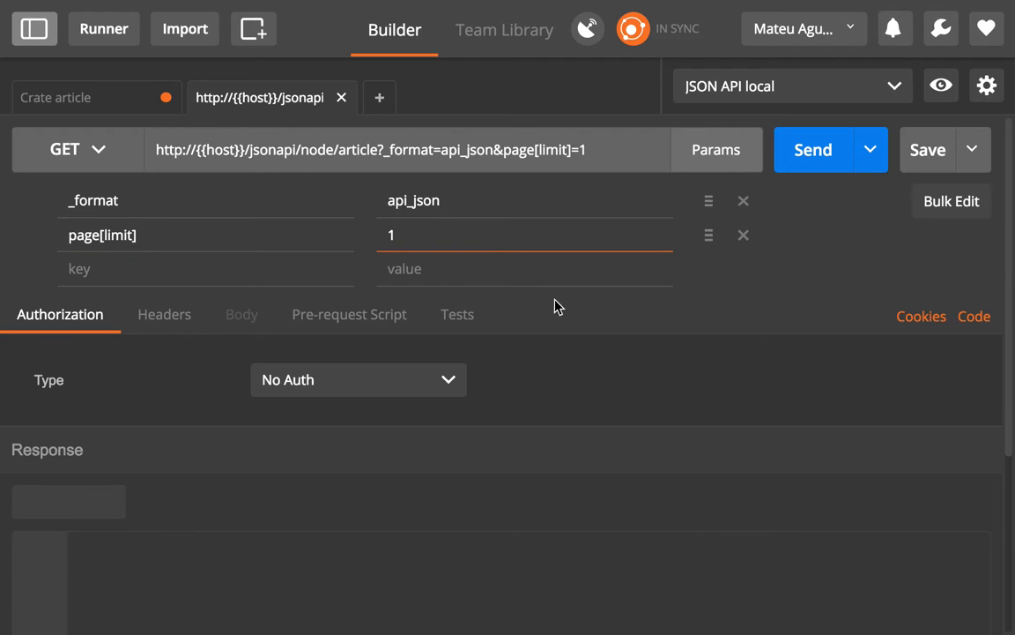
Step: Send the GET request and browse the 200 OK response for article 2109 "Capto Cogo"
left_click(812, 149)
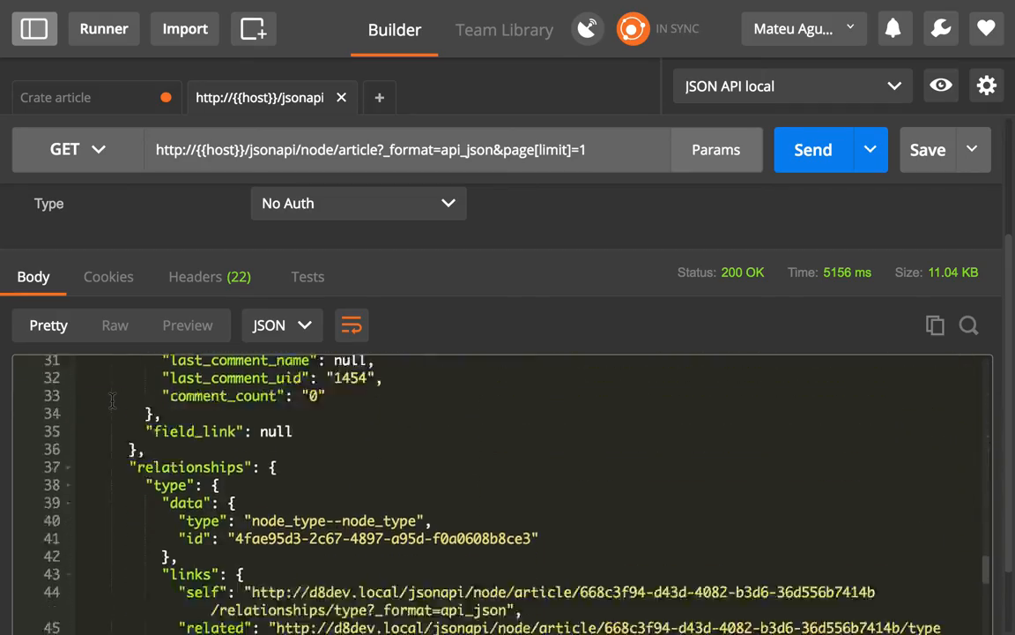
scroll("down", 3)
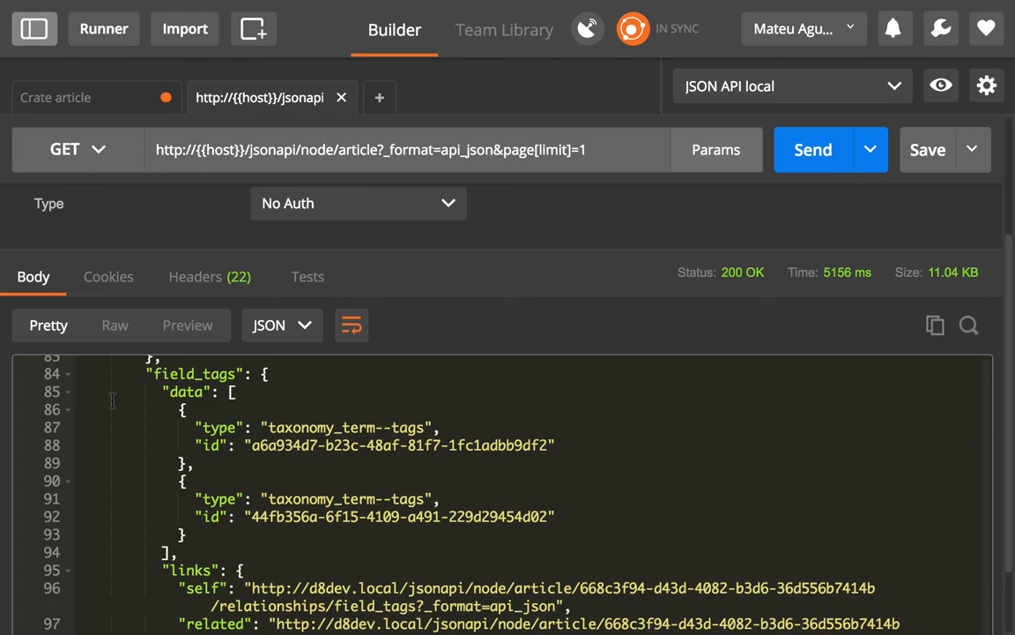
scroll("down", 3)
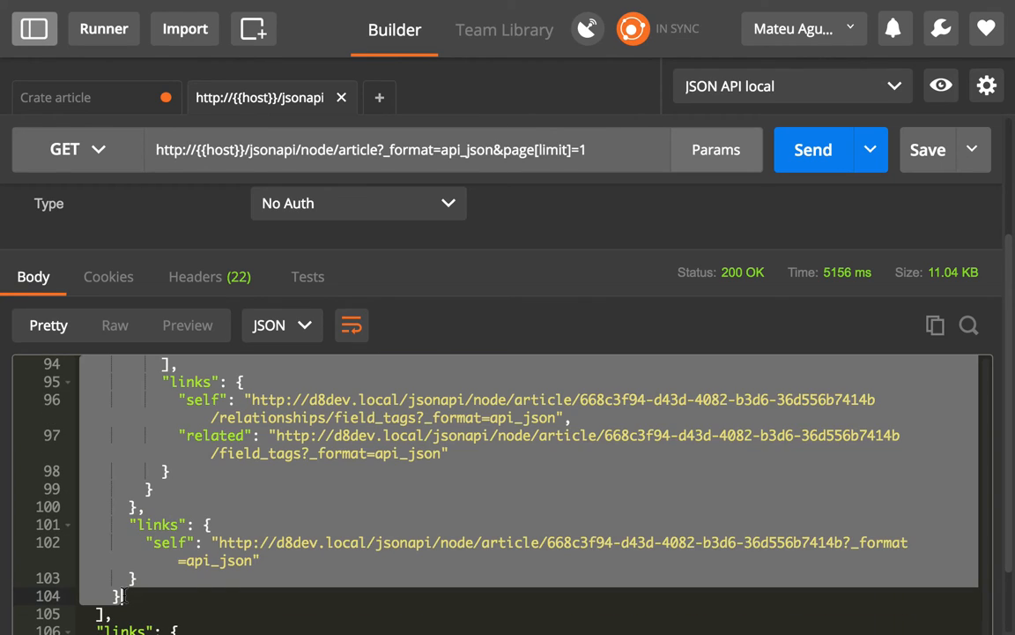
scroll("up", 3)
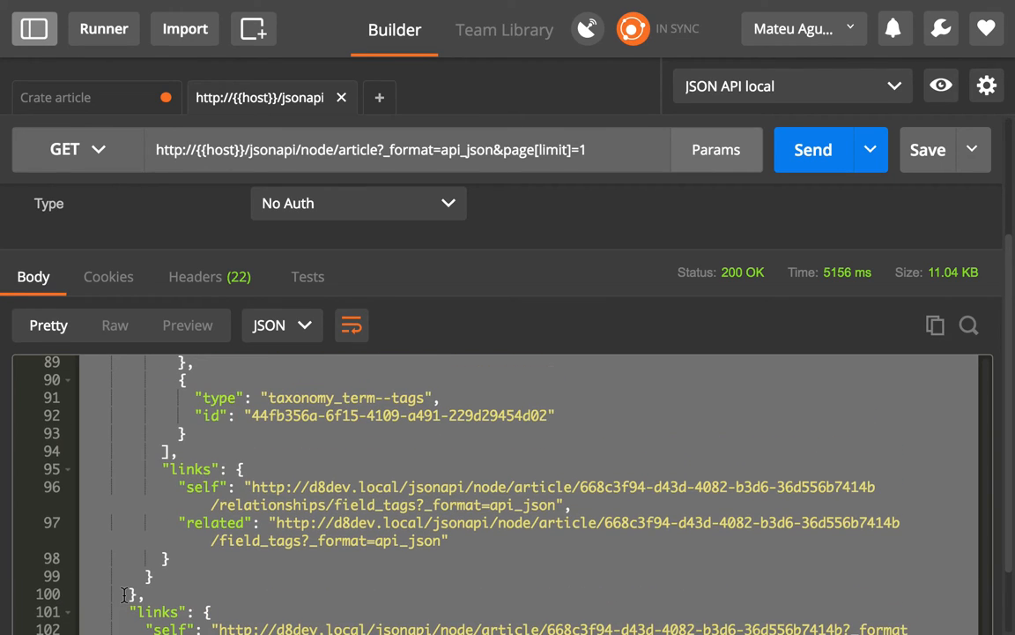
scroll("up", 3)
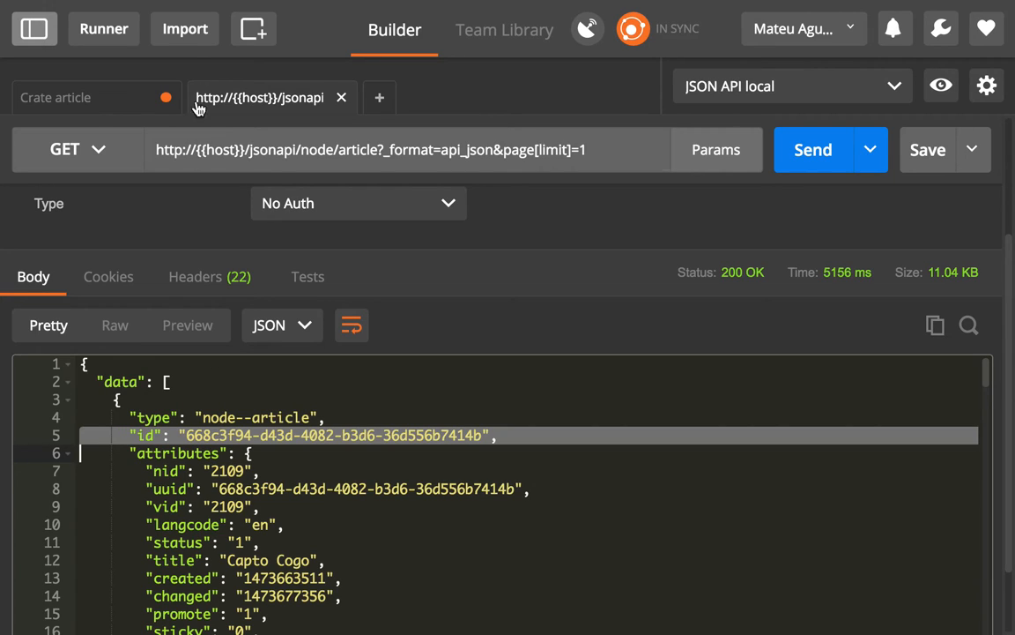
Step: Send the Crate article POST request and review its _format=api_json parameter and article body
left_click(56, 97)
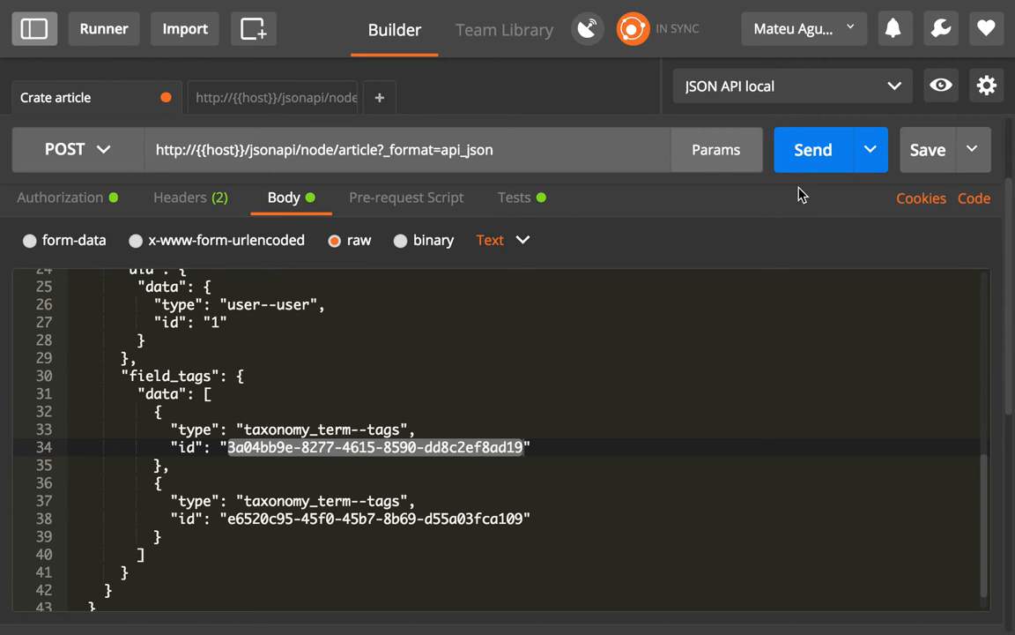
left_click(812, 149)
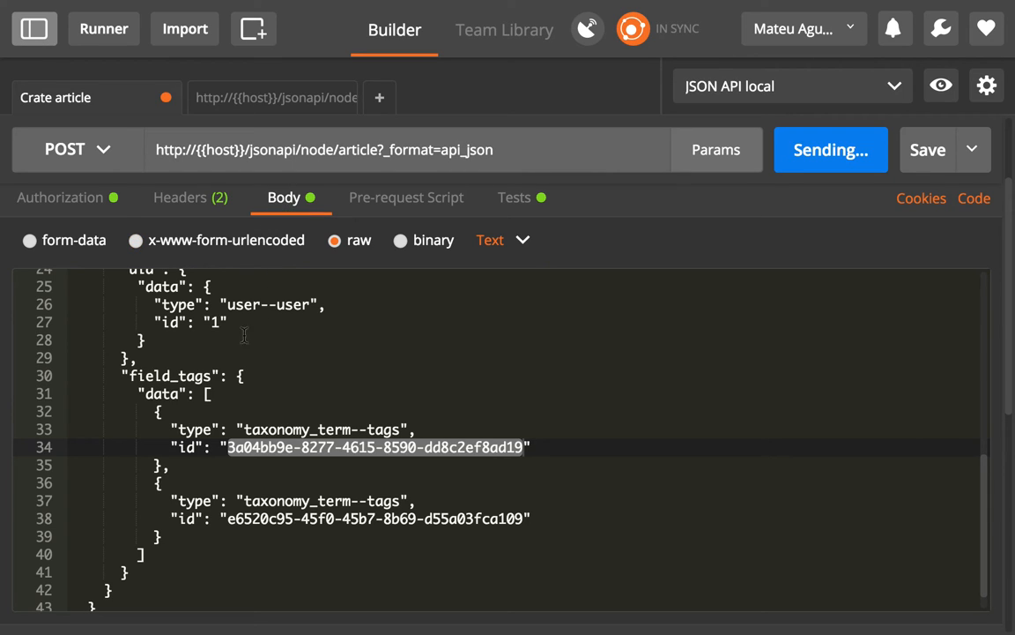
scroll("up", 3)
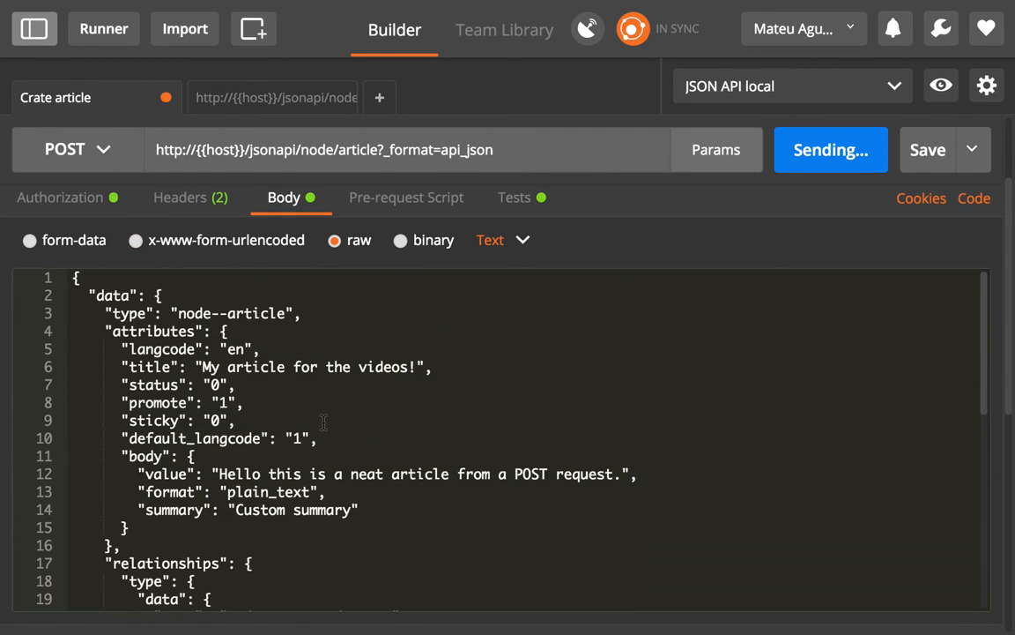
left_click(715, 149)
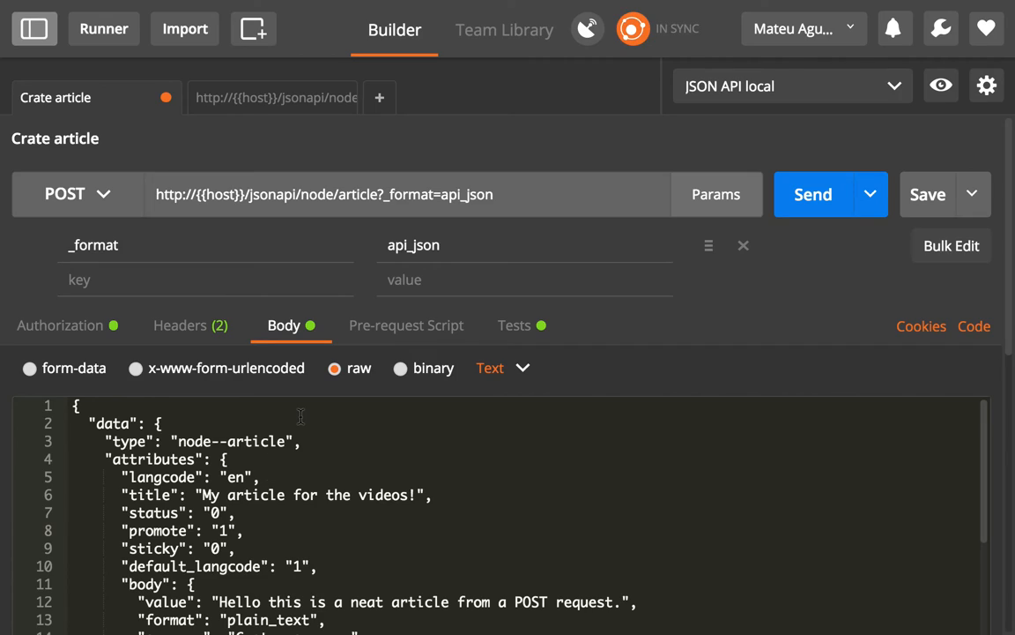
mouse_move(529, 413)
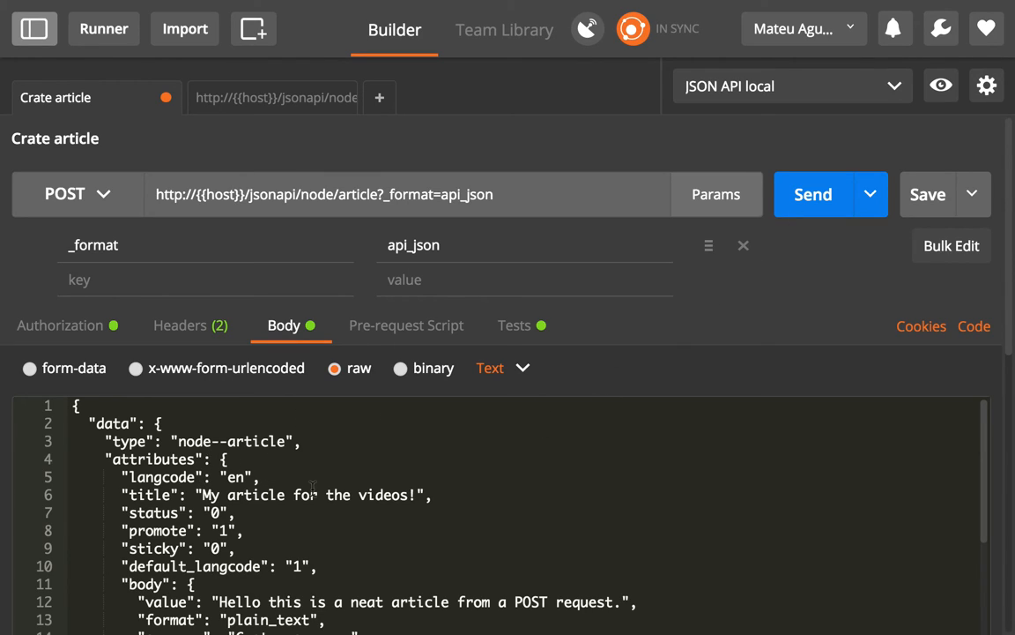
scroll("down", 3)
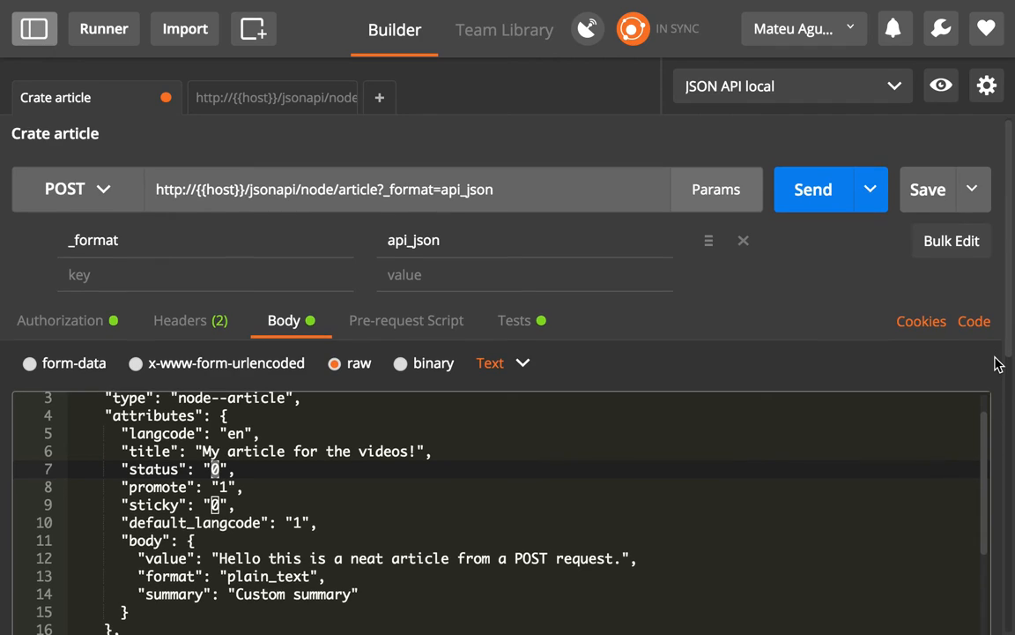
Step: Send the POST again and inspect the 201 Created response's title and created timestamp for node 2496
left_click(812, 188)
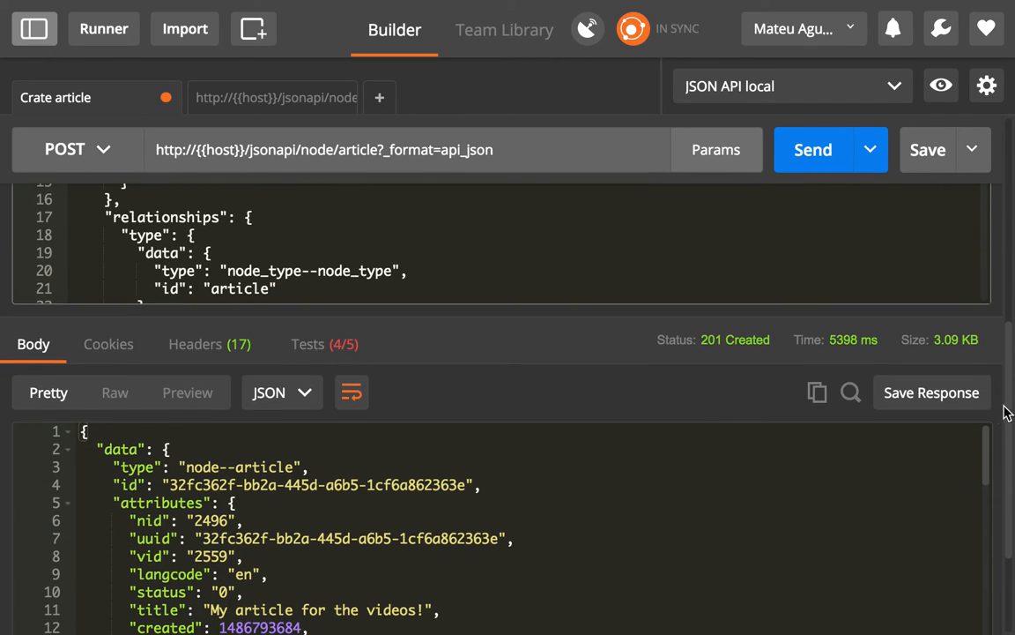
scroll("down", 3)
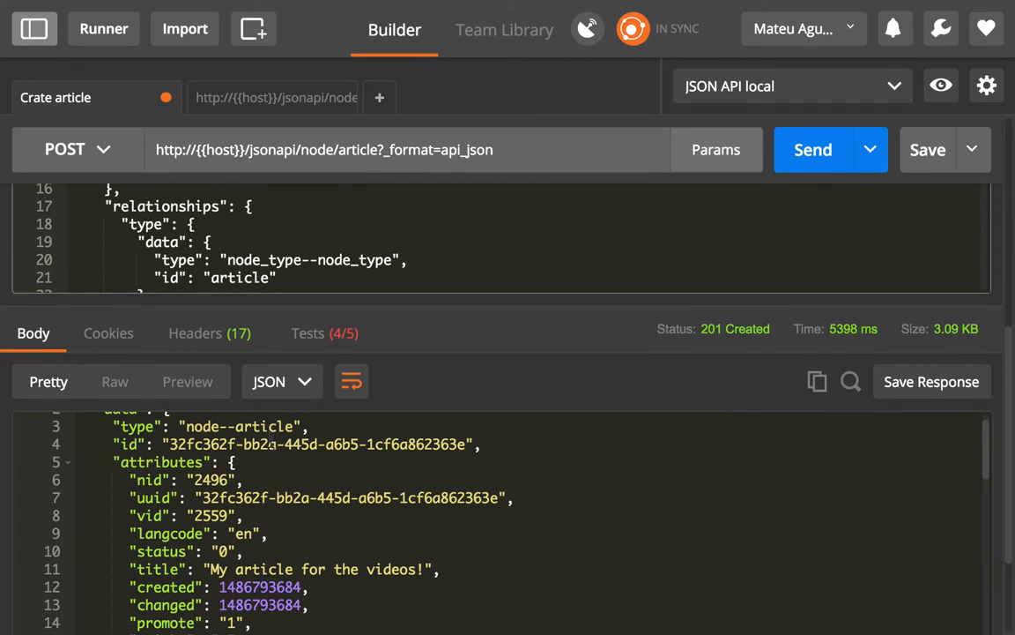
double_click(318, 443)
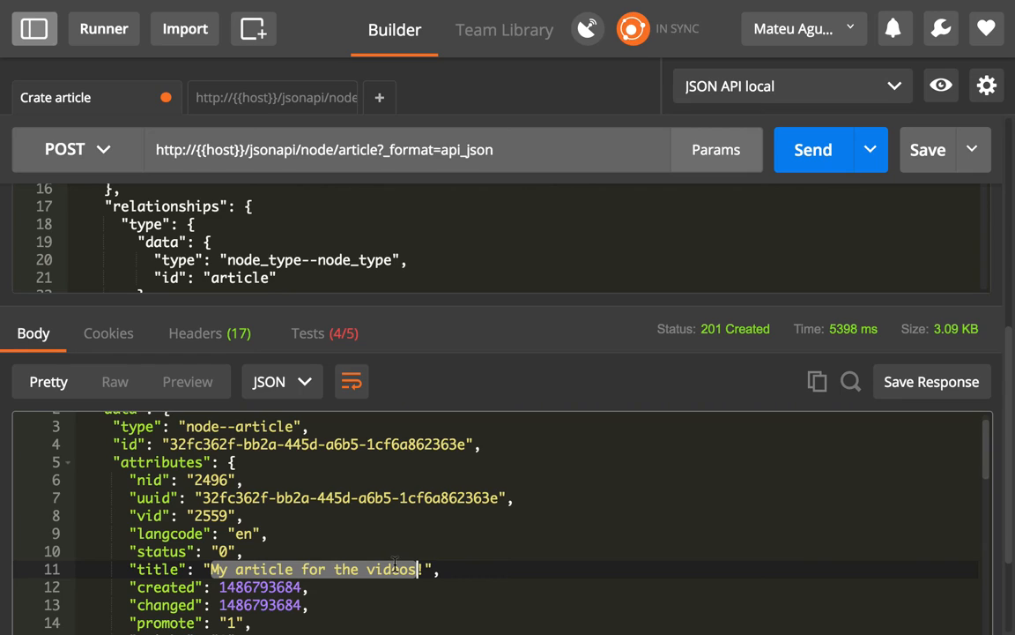
double_click(259, 586)
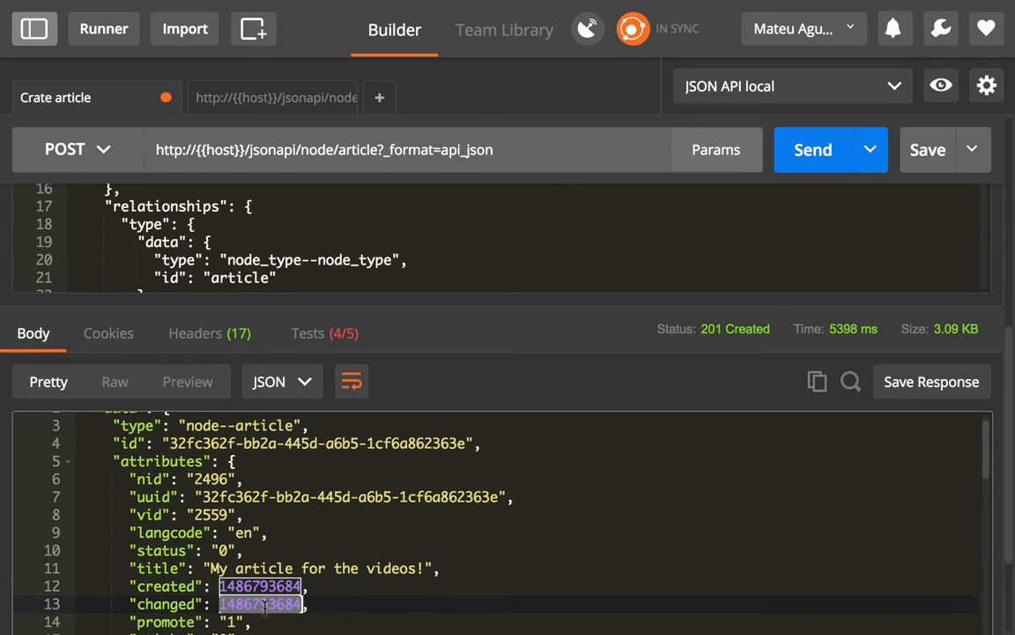
scroll("up", 3)
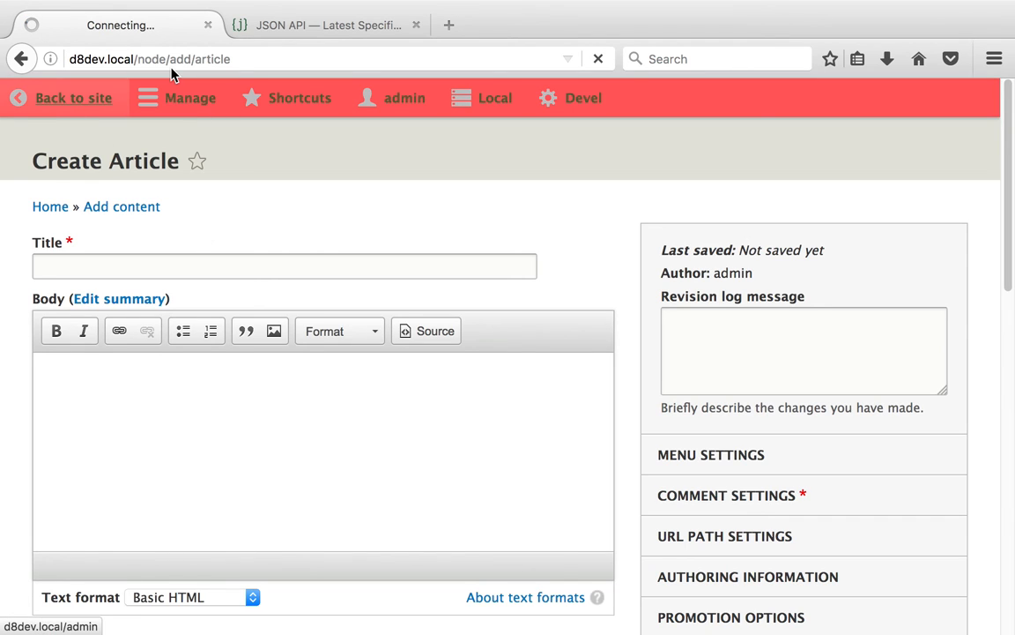
Step: Open the unpublished "My article for the videos!" from Manage > Content and view its body and tags
left_click(73, 98)
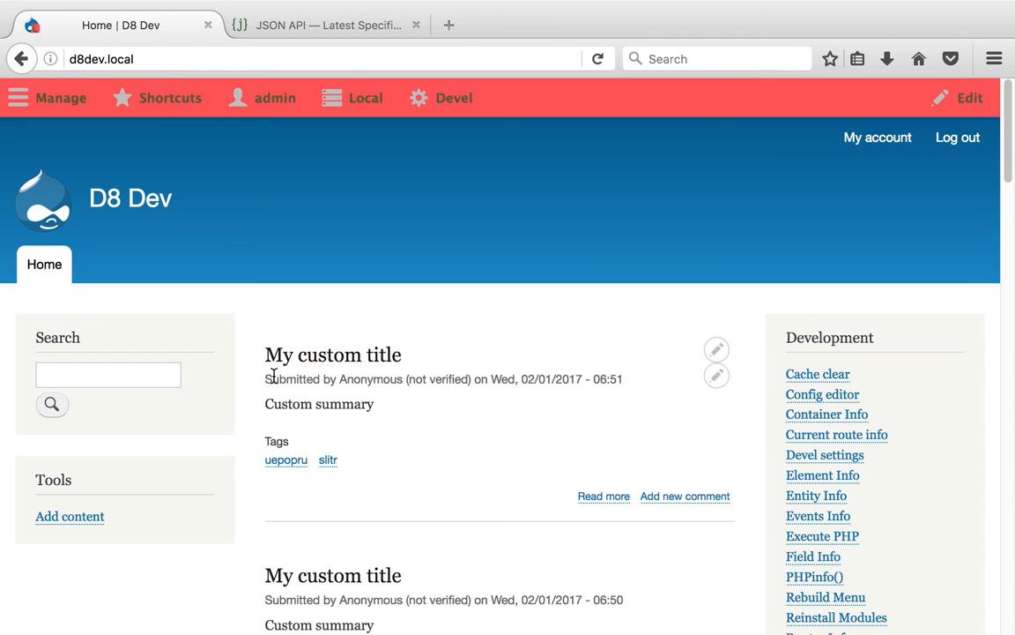
left_click(597, 59)
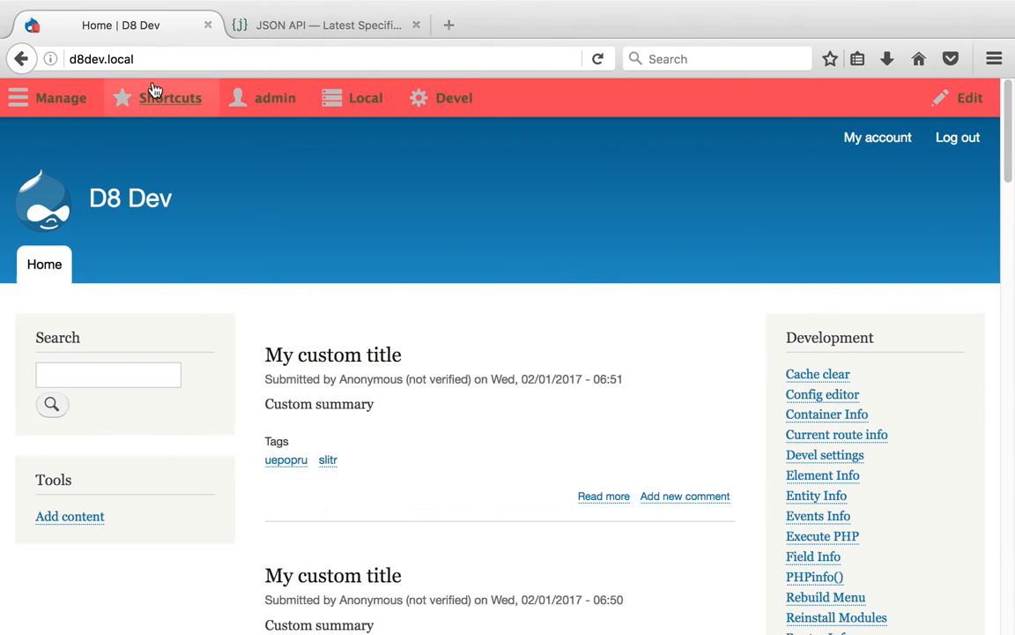
left_click(61, 97)
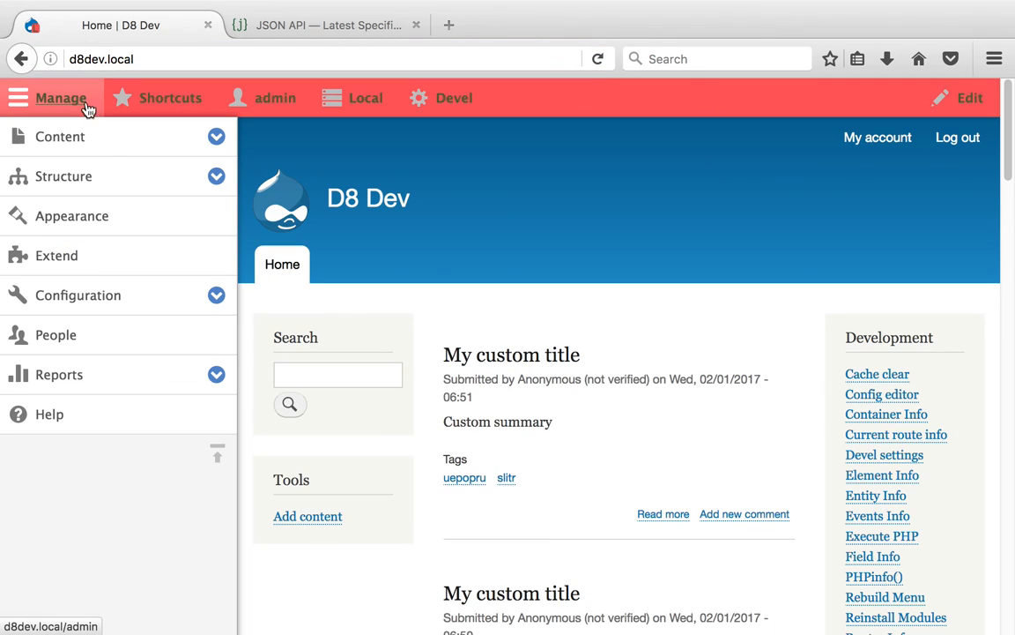
mouse_move(209, 140)
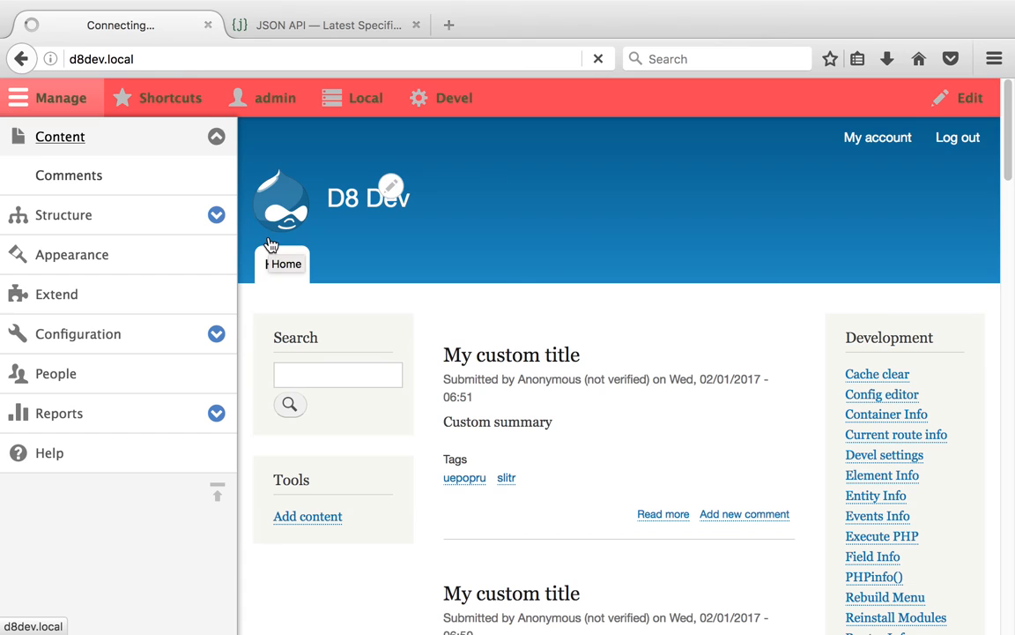
left_click(59, 136)
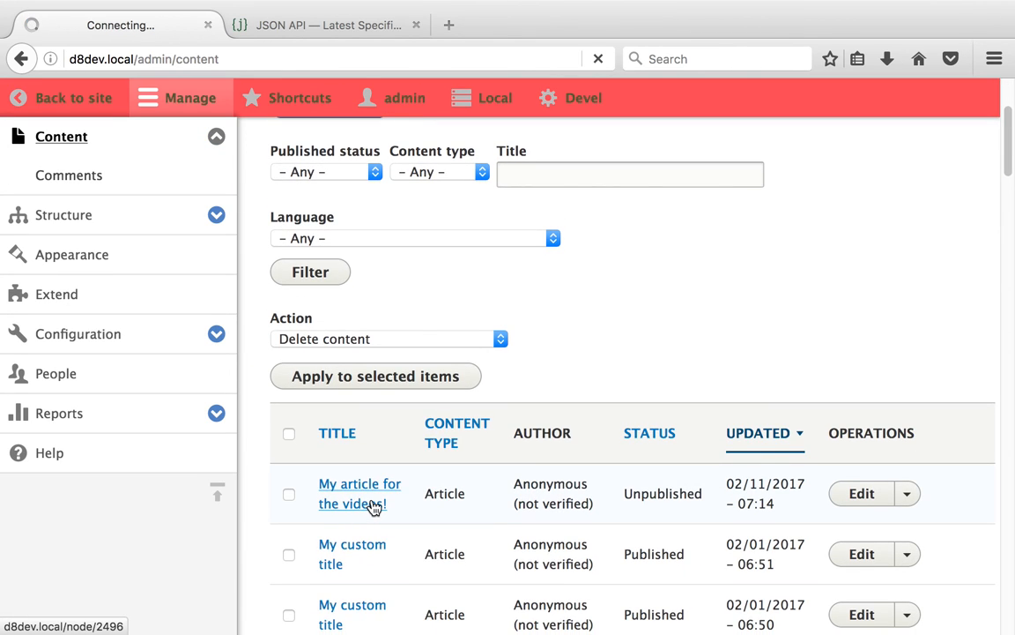
left_click(359, 493)
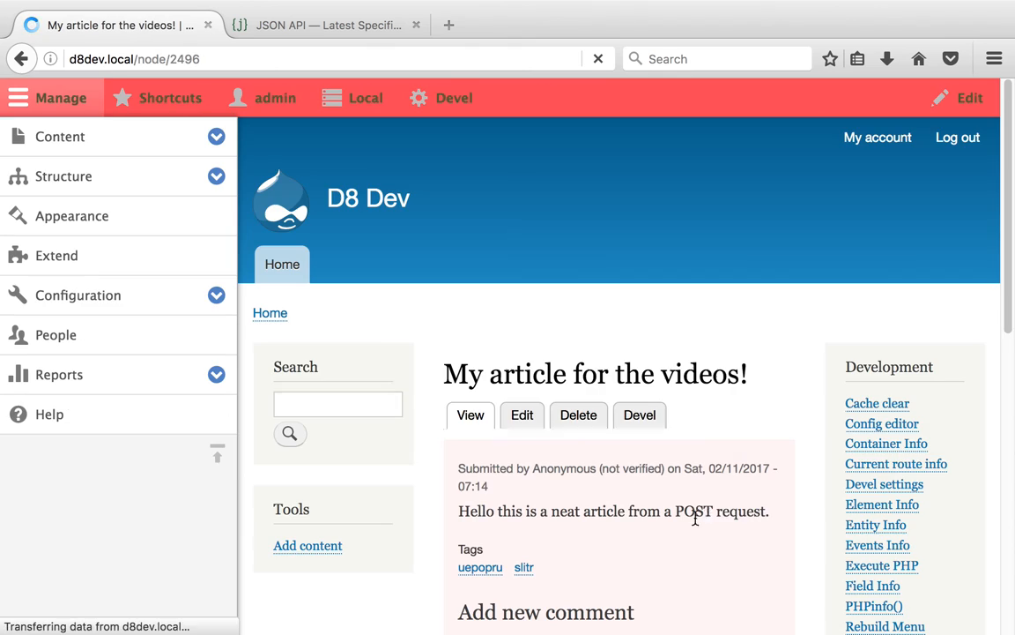
scroll("down", 3)
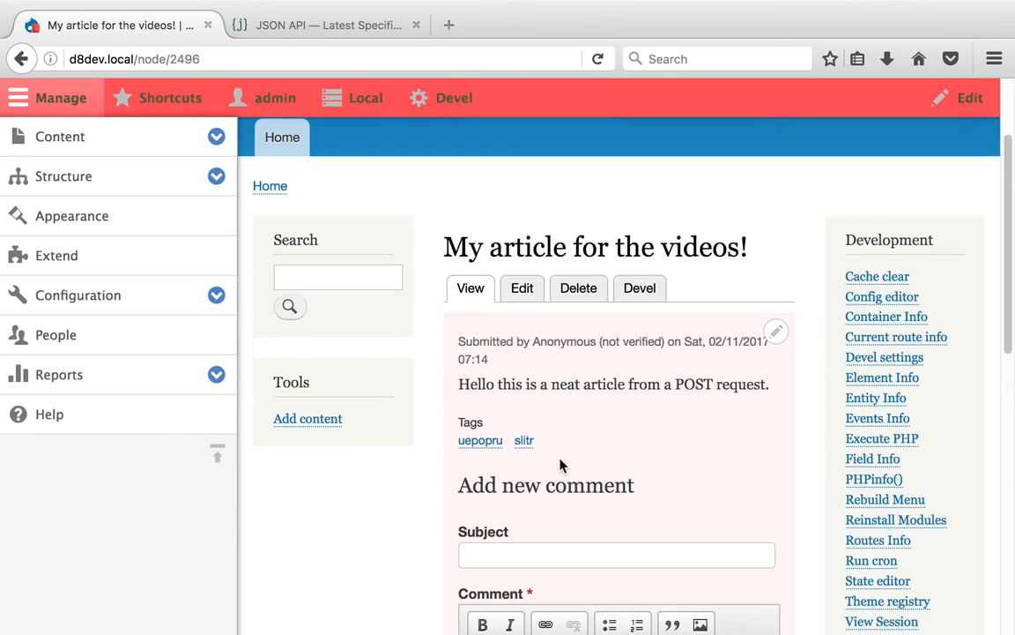
scroll("down", 3)
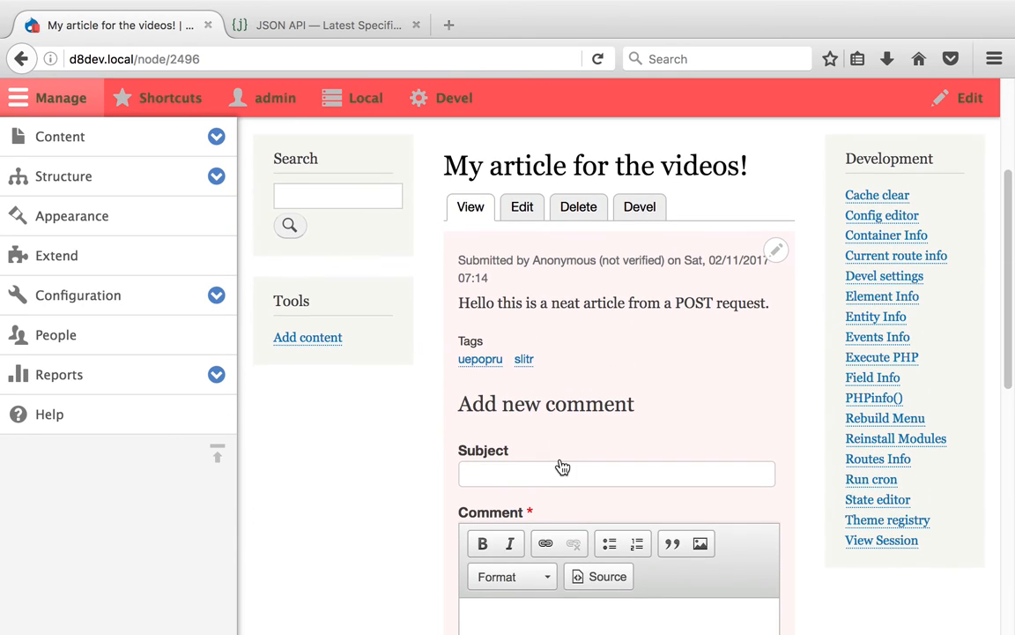